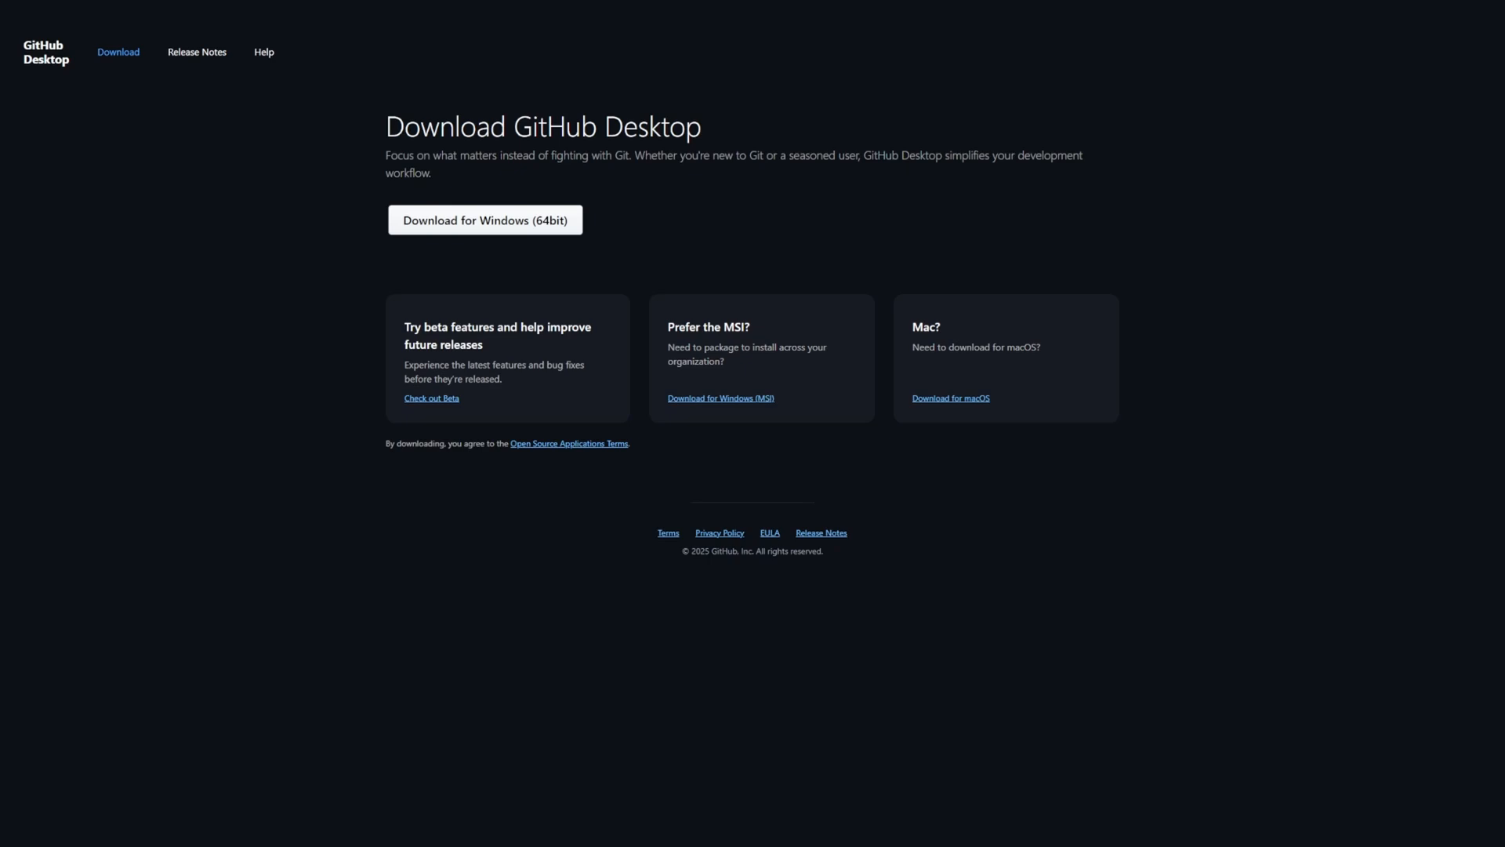
mouse_move(165, 256)
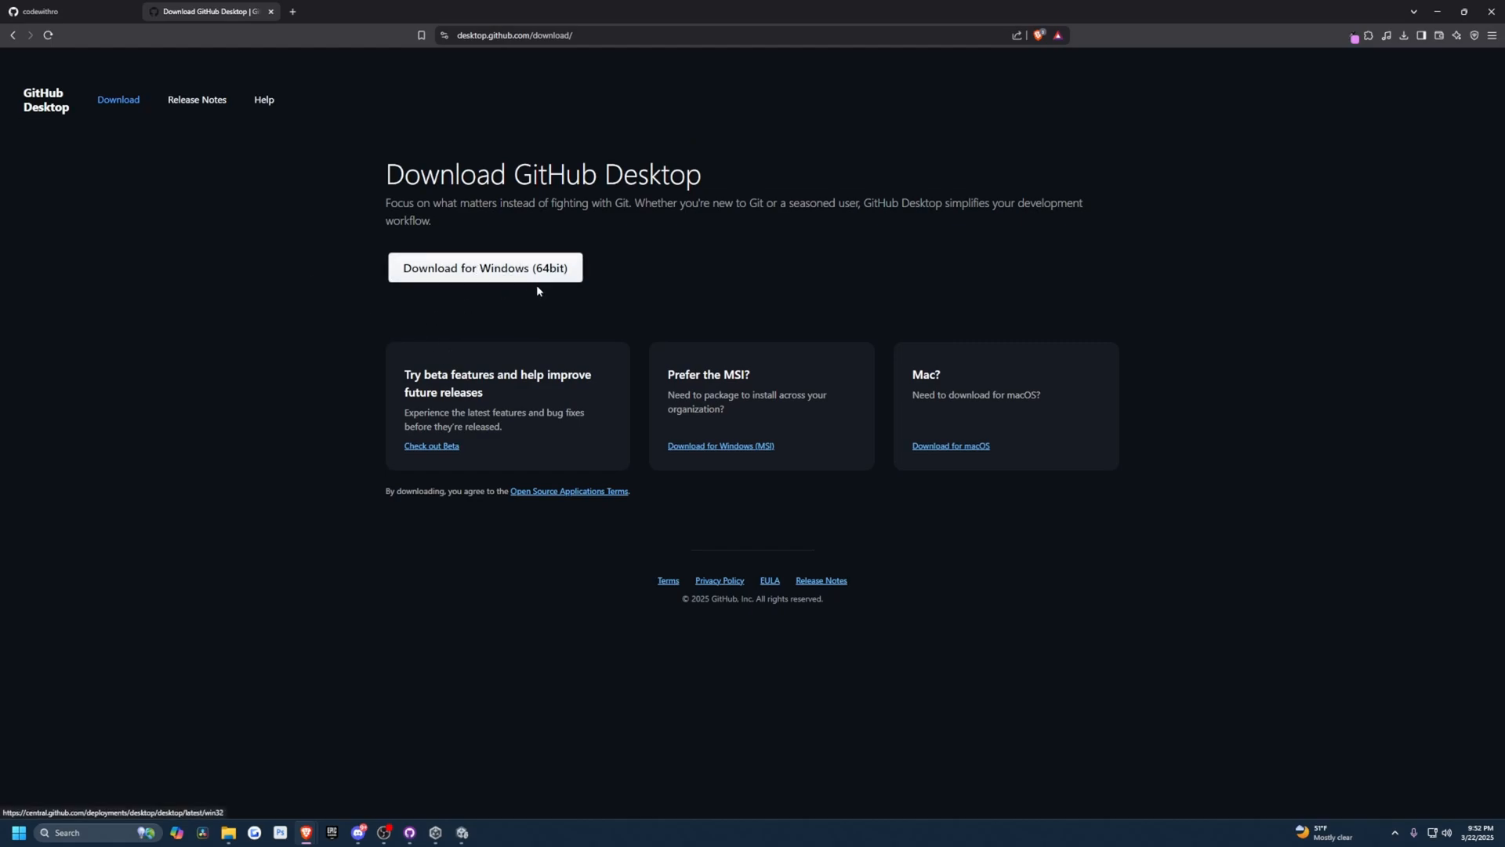
- Download GitHub Desktop and set the local repository path to the Challenge1UnityLearn folder
left_click(485, 268)
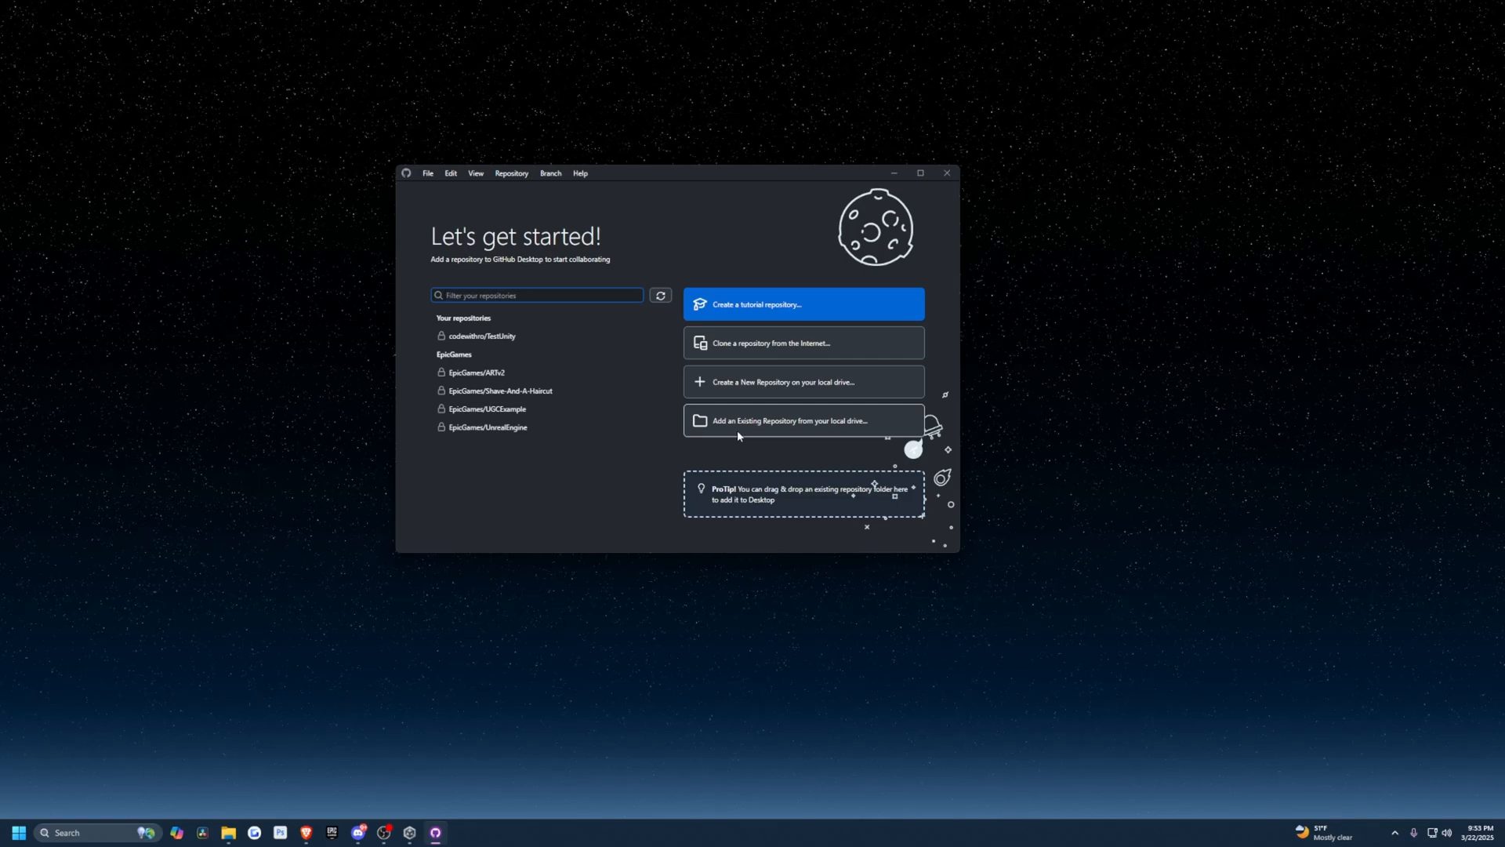
left_click(803, 420)
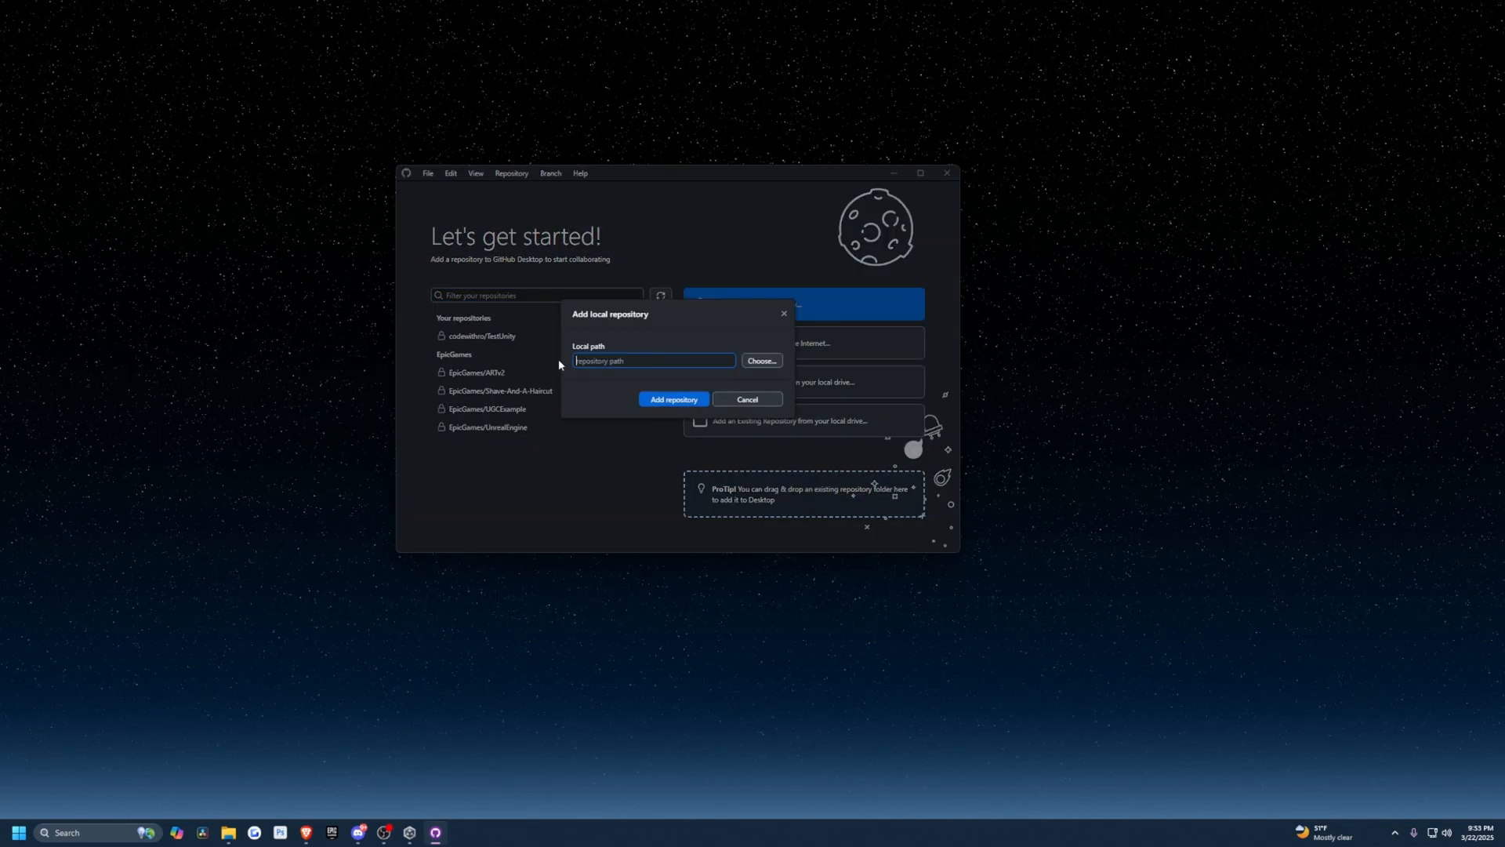
left_click(633, 360)
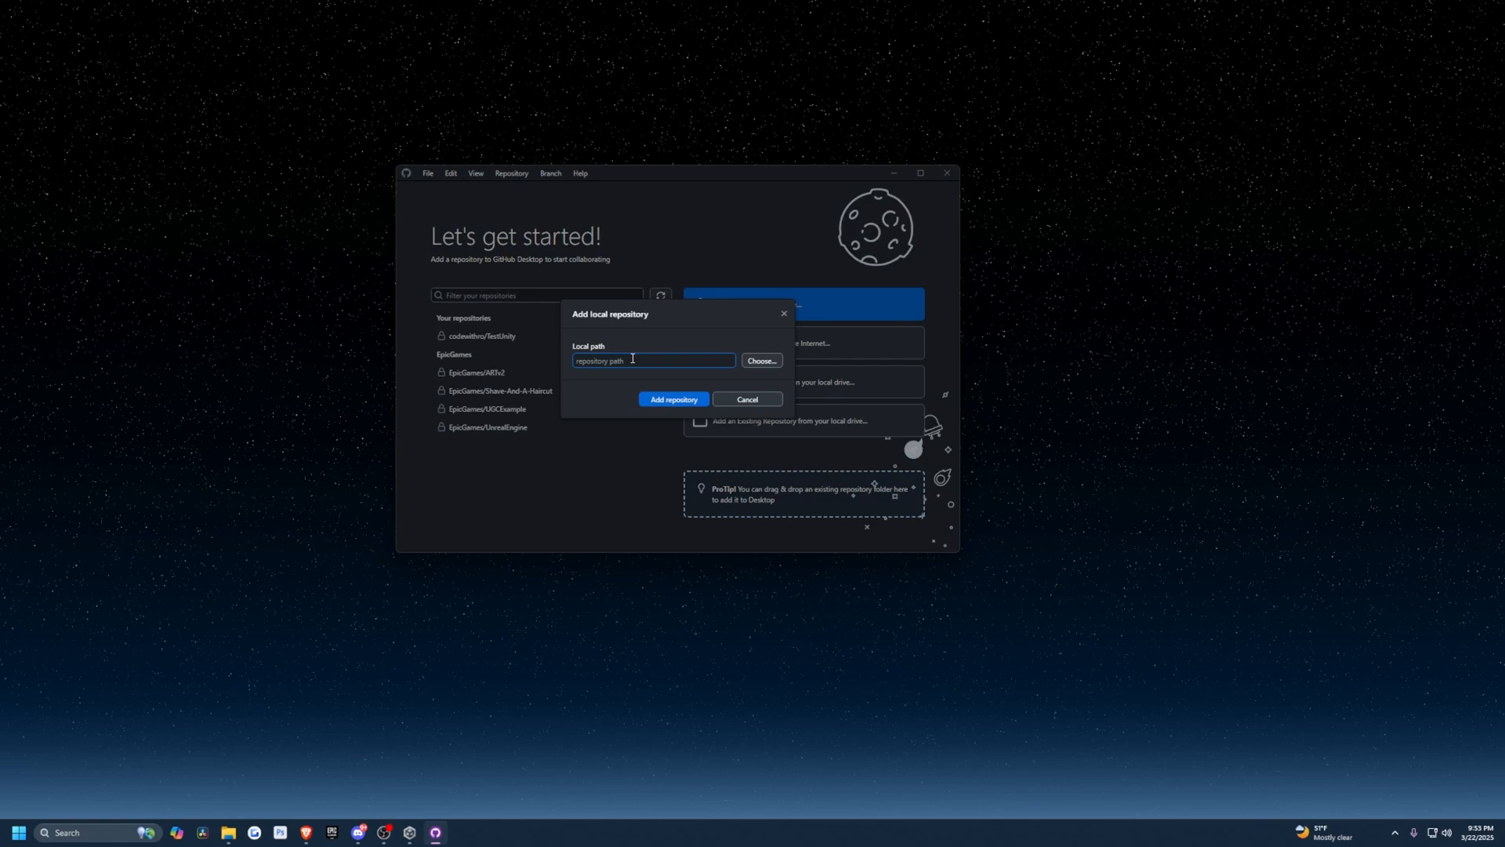
left_click(762, 360)
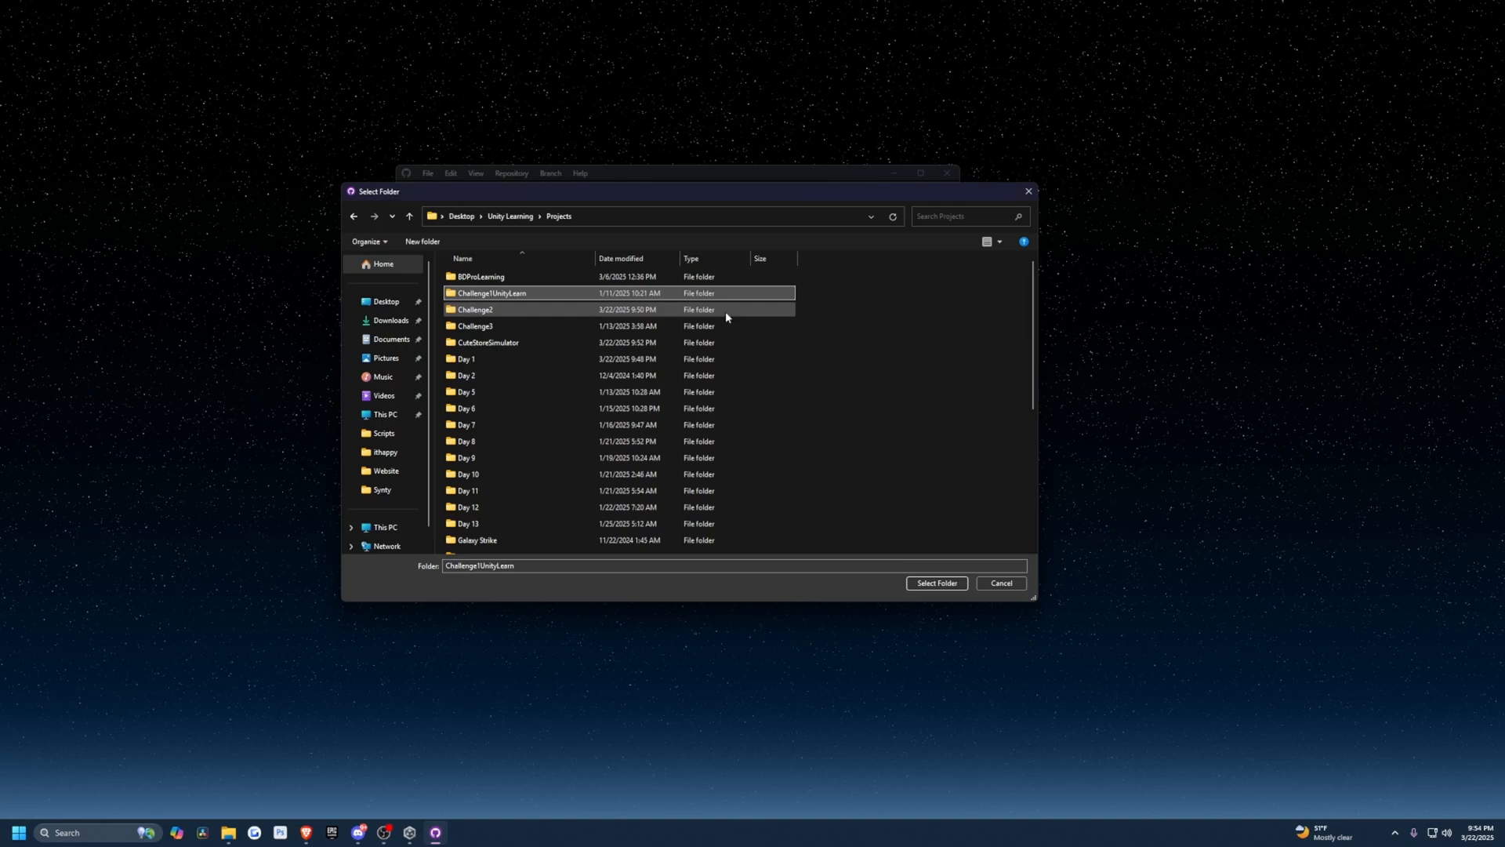
left_click(489, 294)
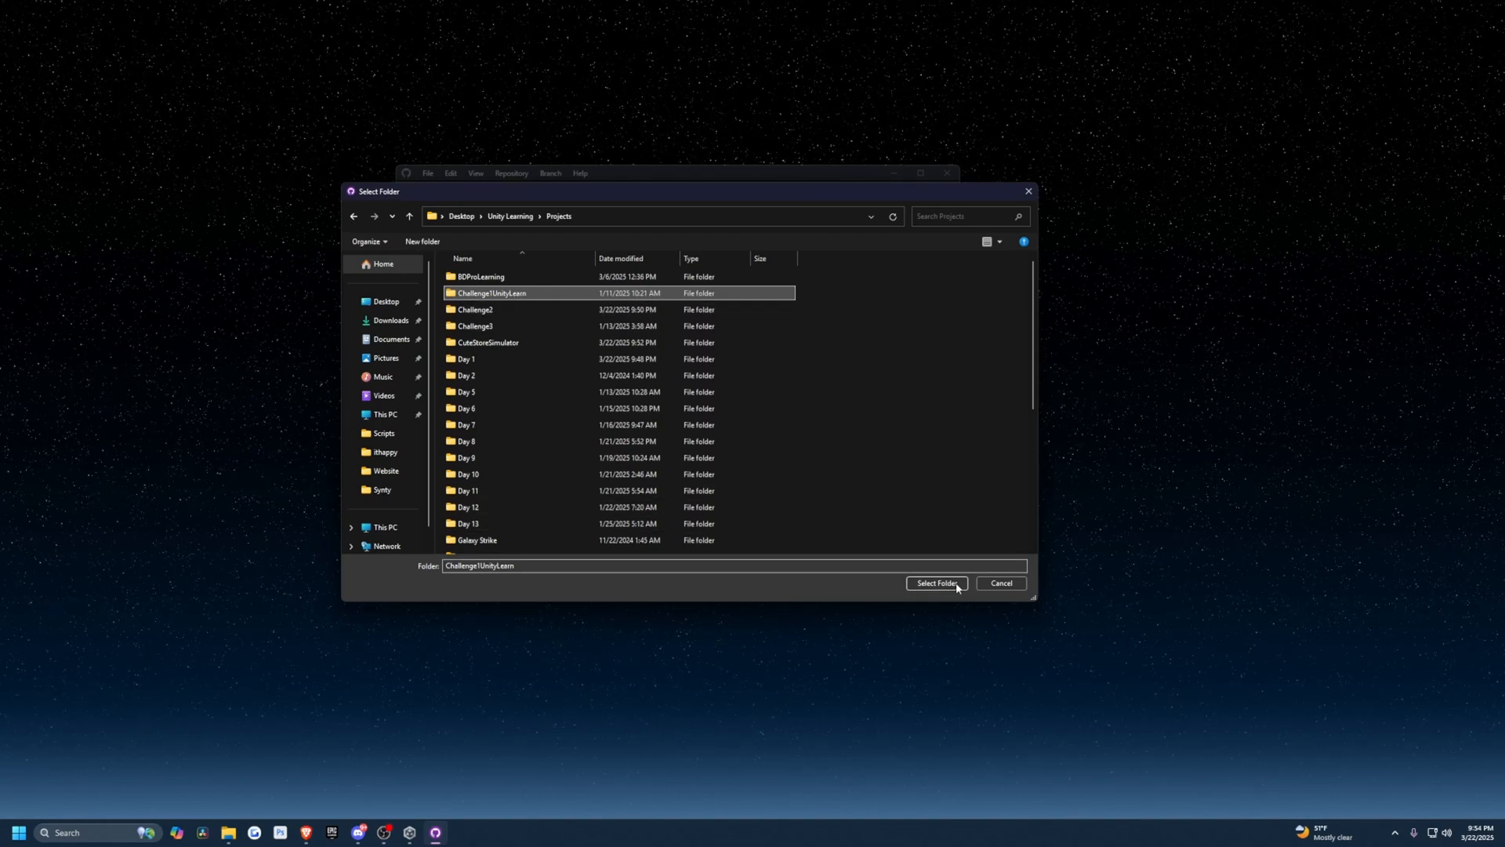
left_click(937, 583)
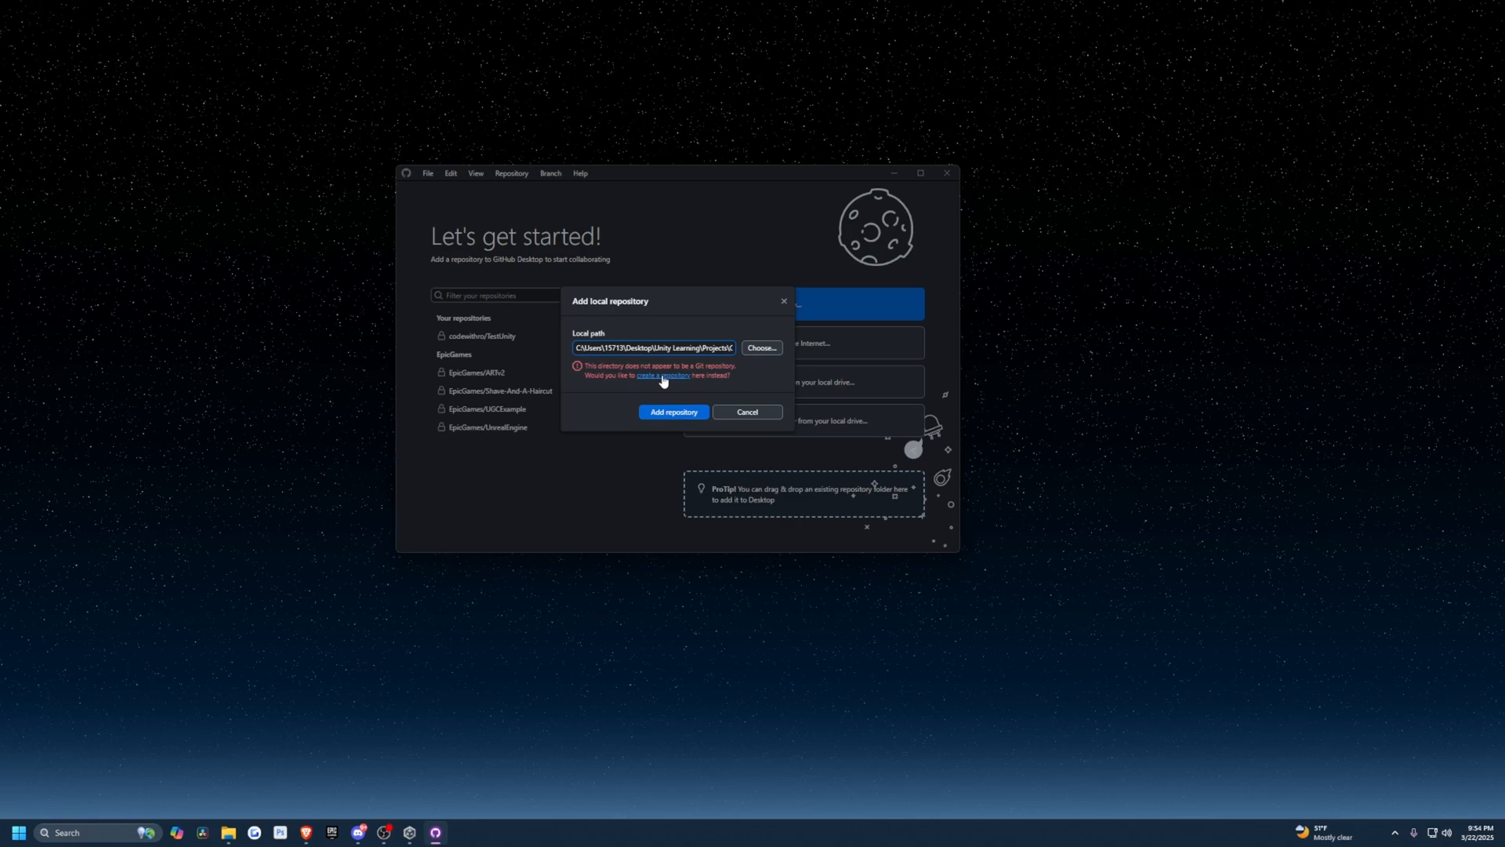
- Create a Challenge1UnityLearn repository in that folder using the Unity gitignore template
left_click(661, 376)
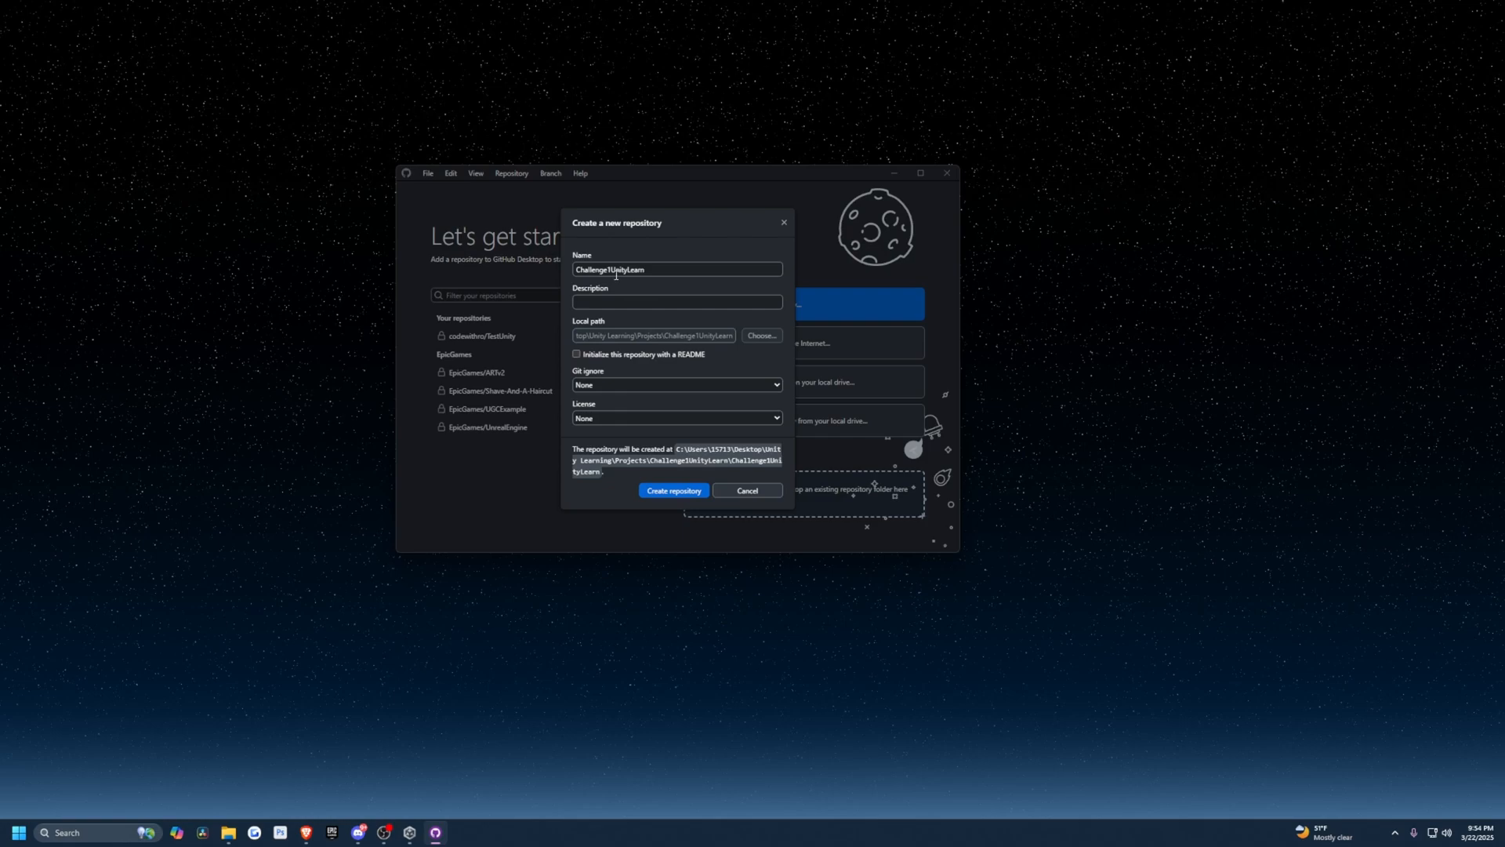
left_click(676, 385)
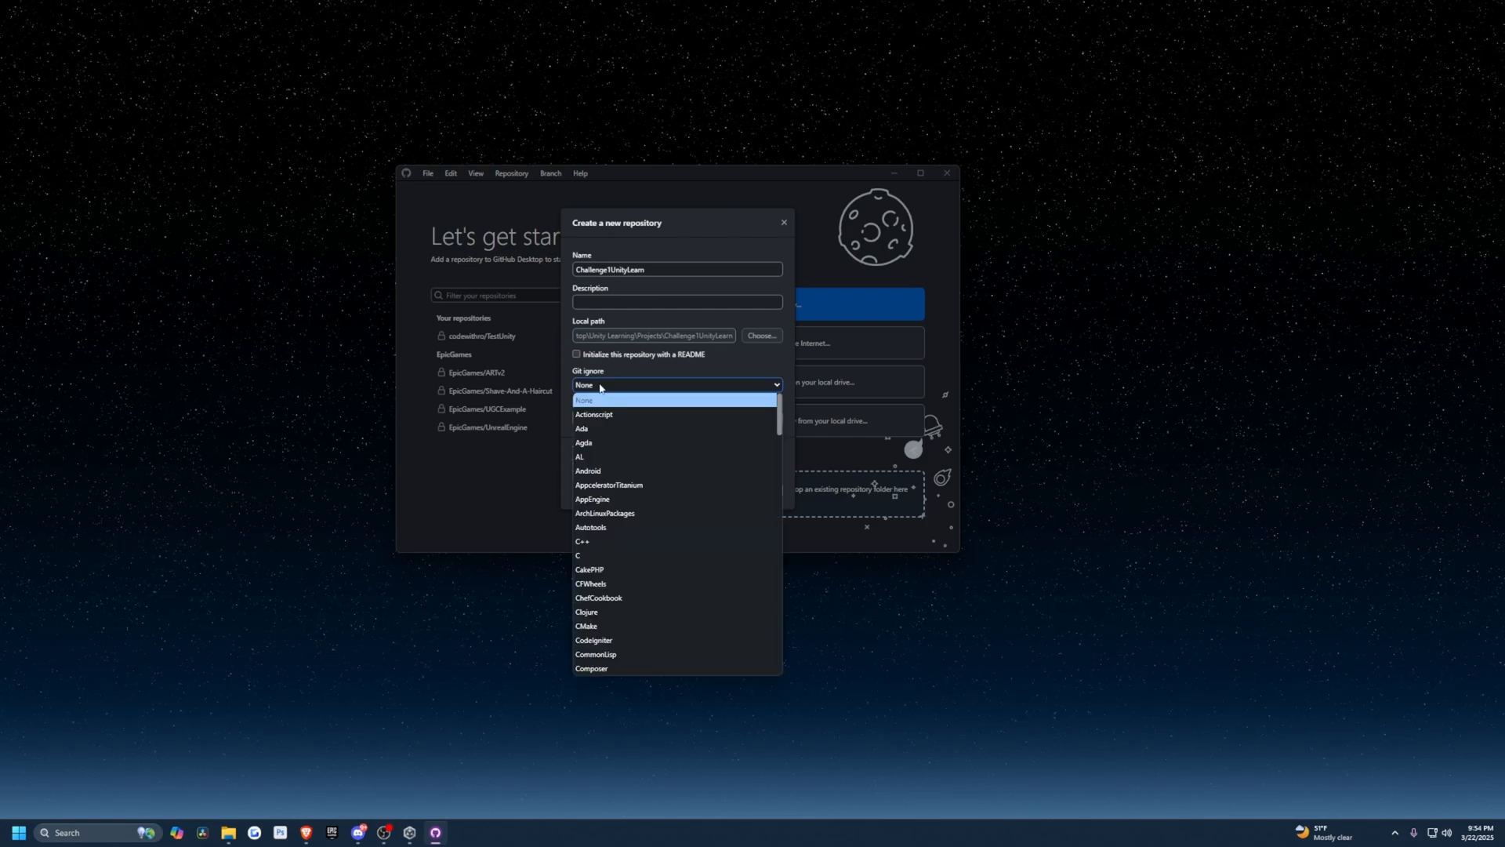
scroll("down", 3)
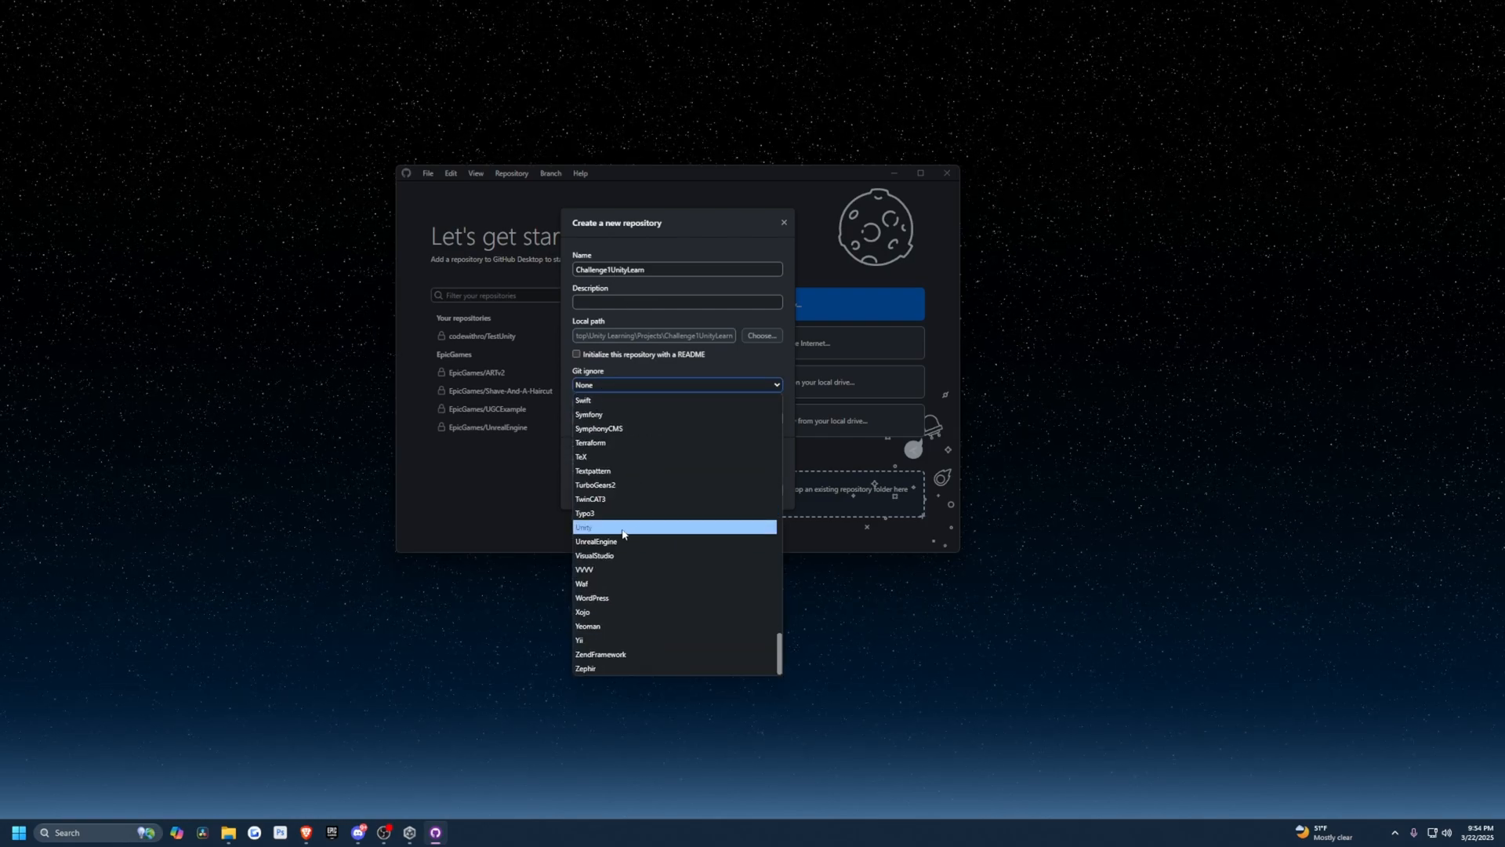
left_click(623, 526)
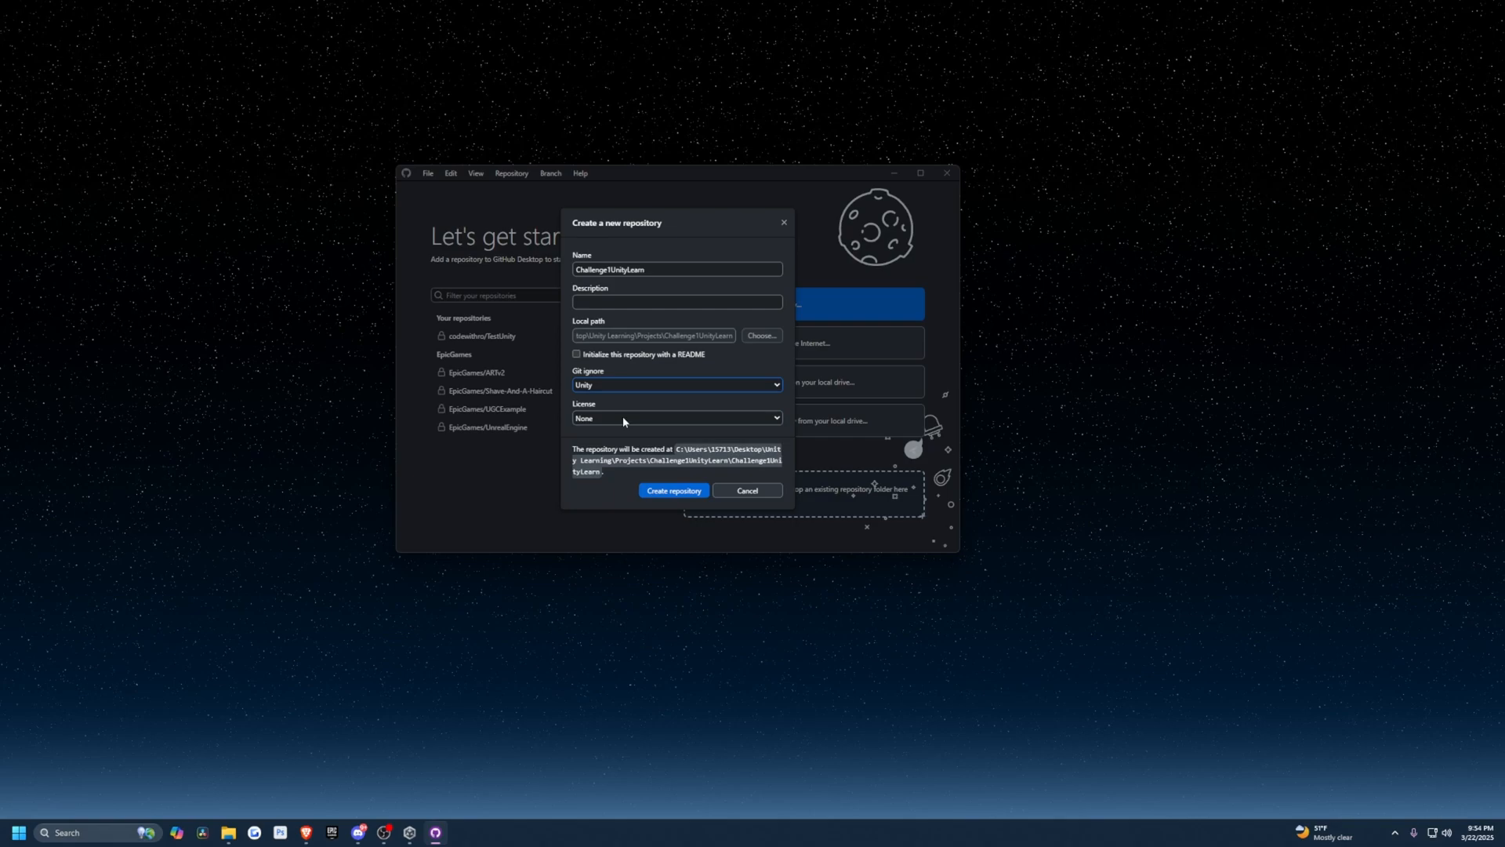
mouse_move(609, 414)
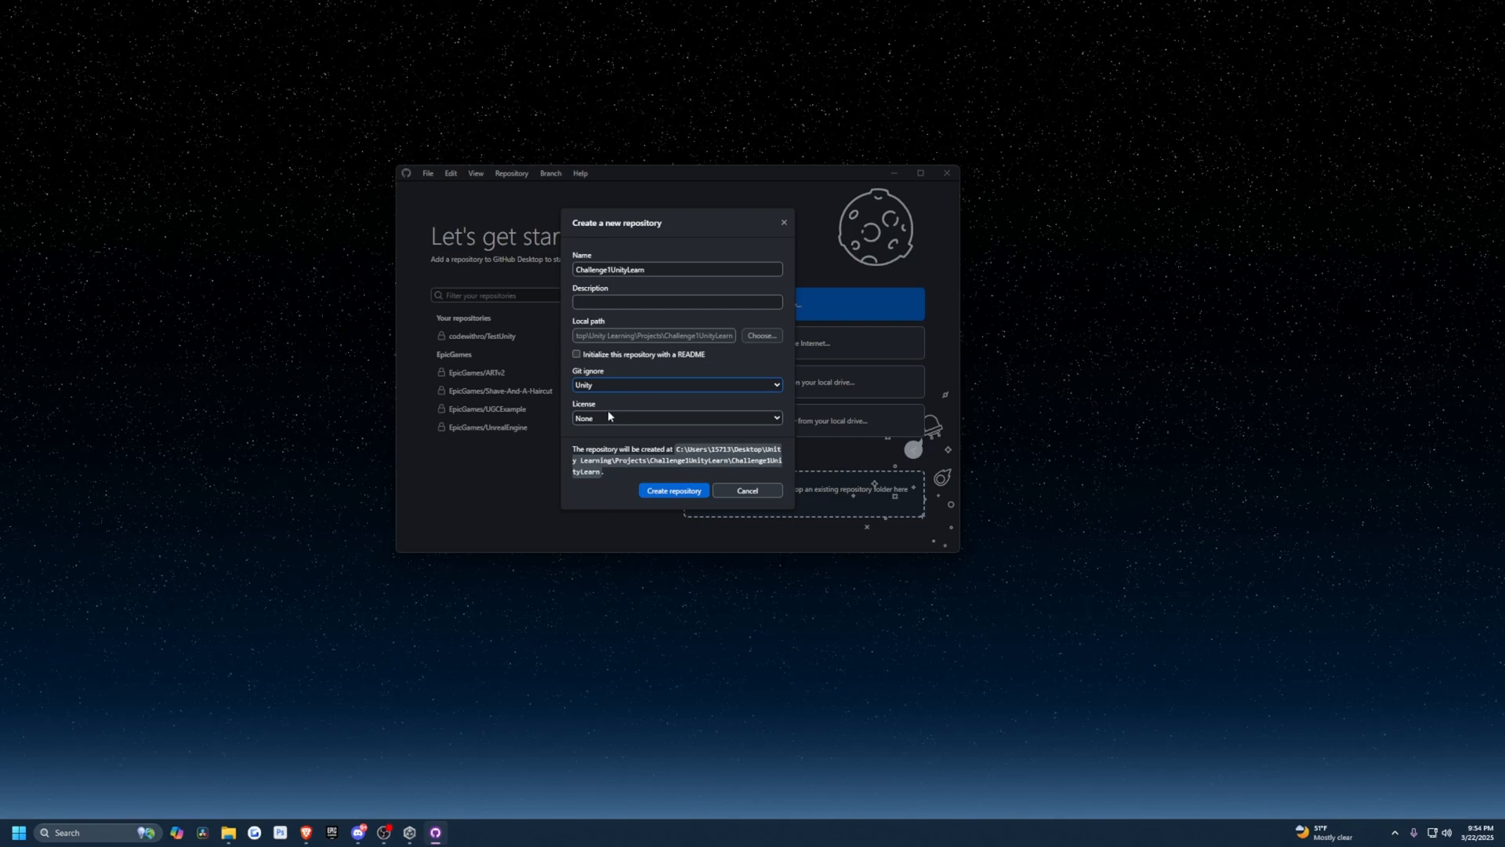
mouse_move(616, 396)
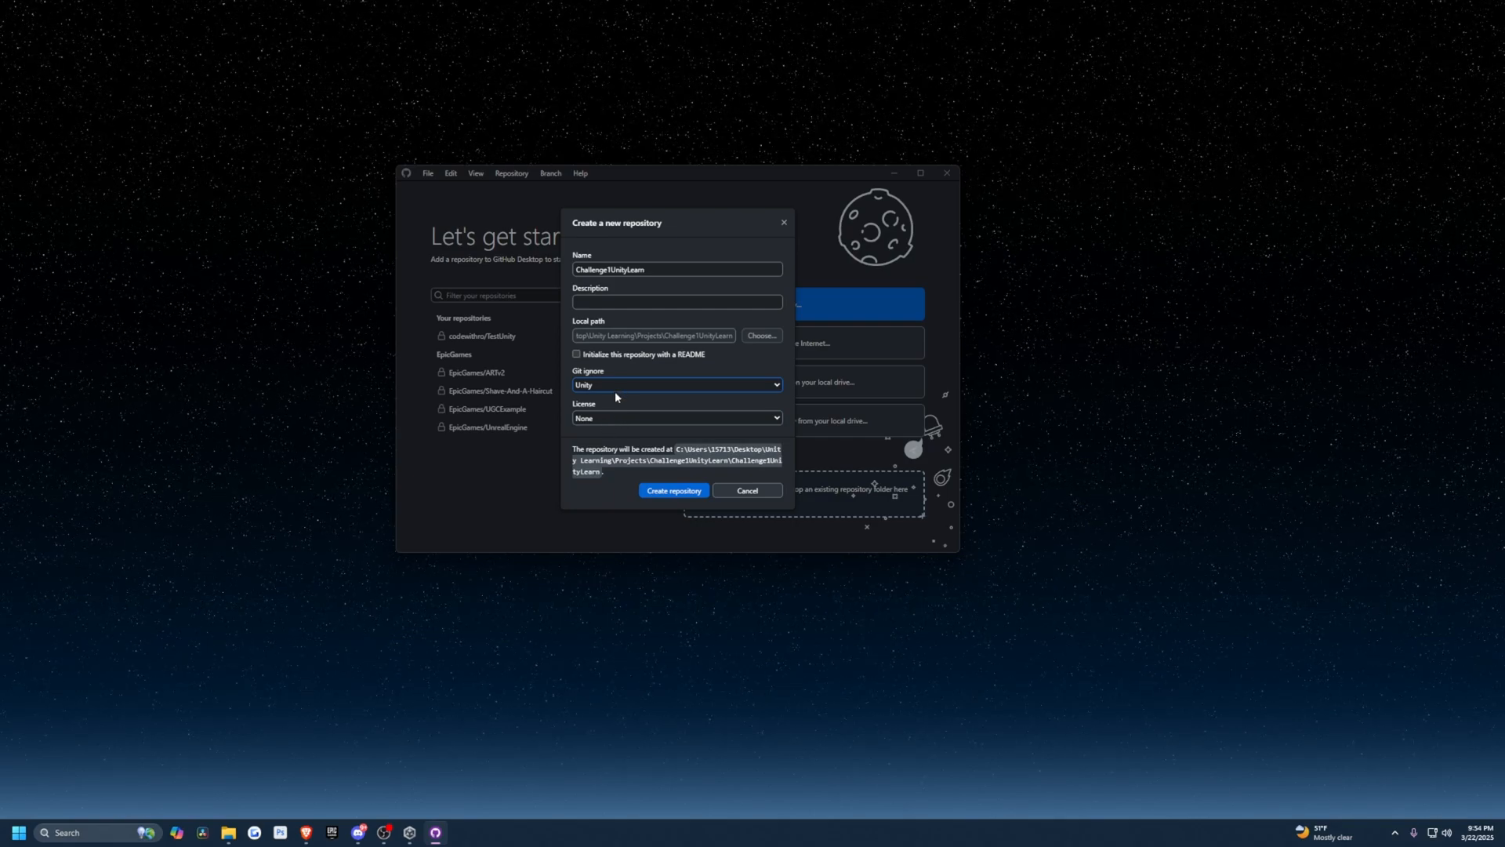
left_click(676, 302)
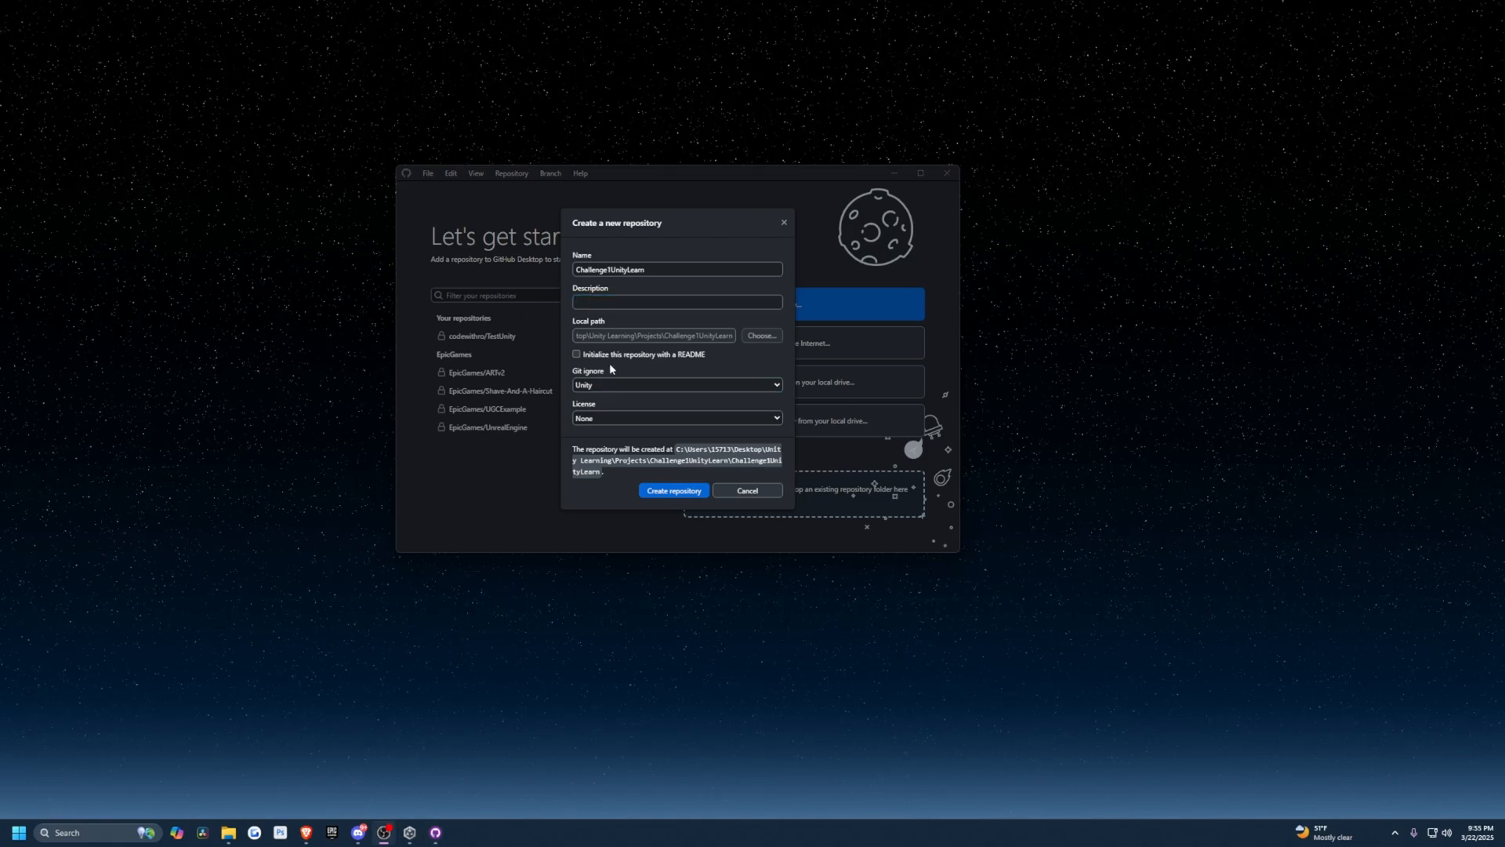
mouse_move(684, 373)
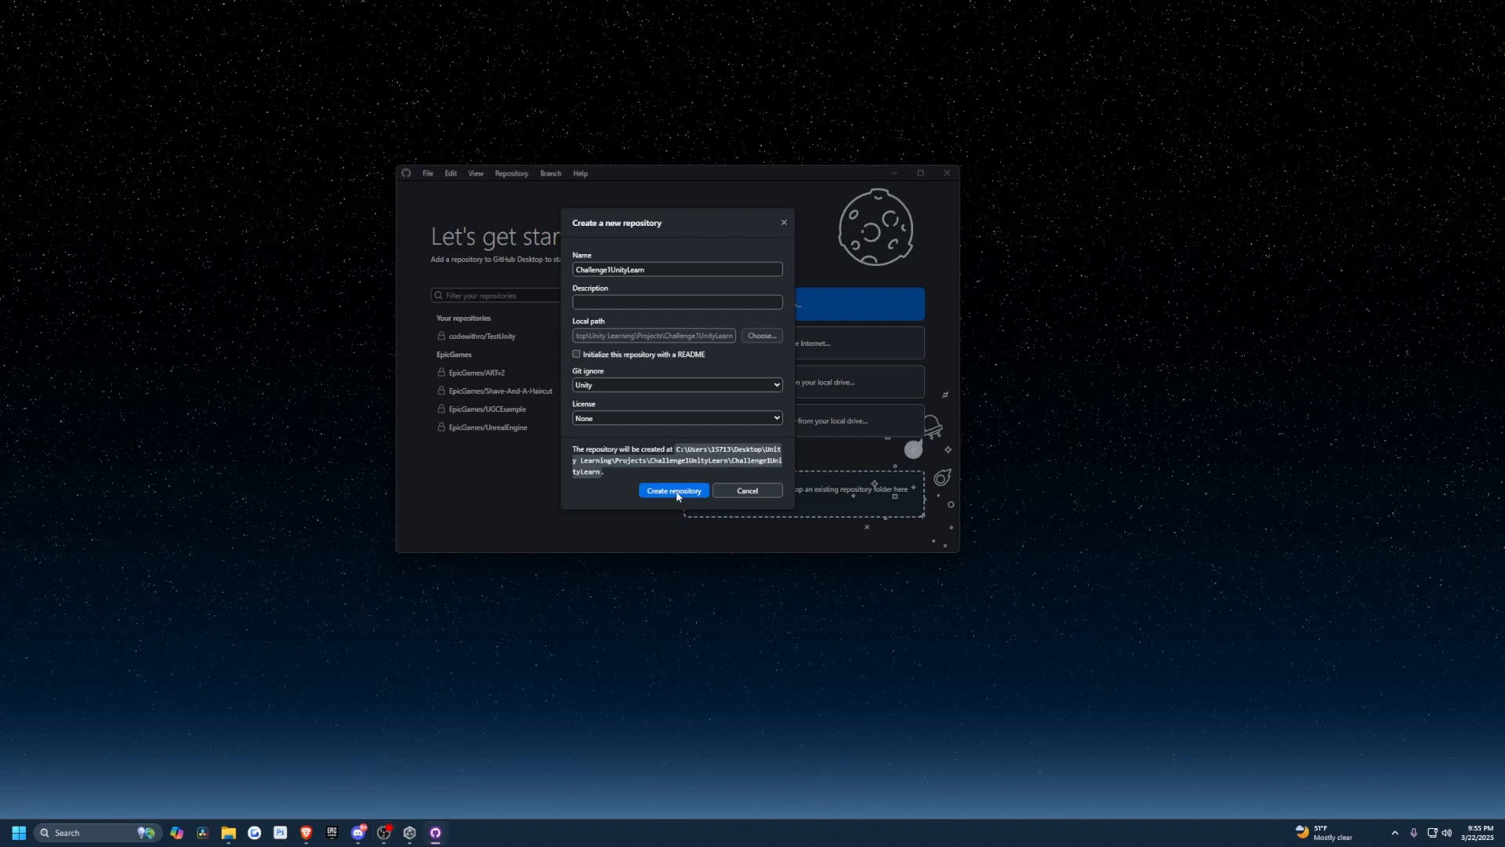
left_click(675, 490)
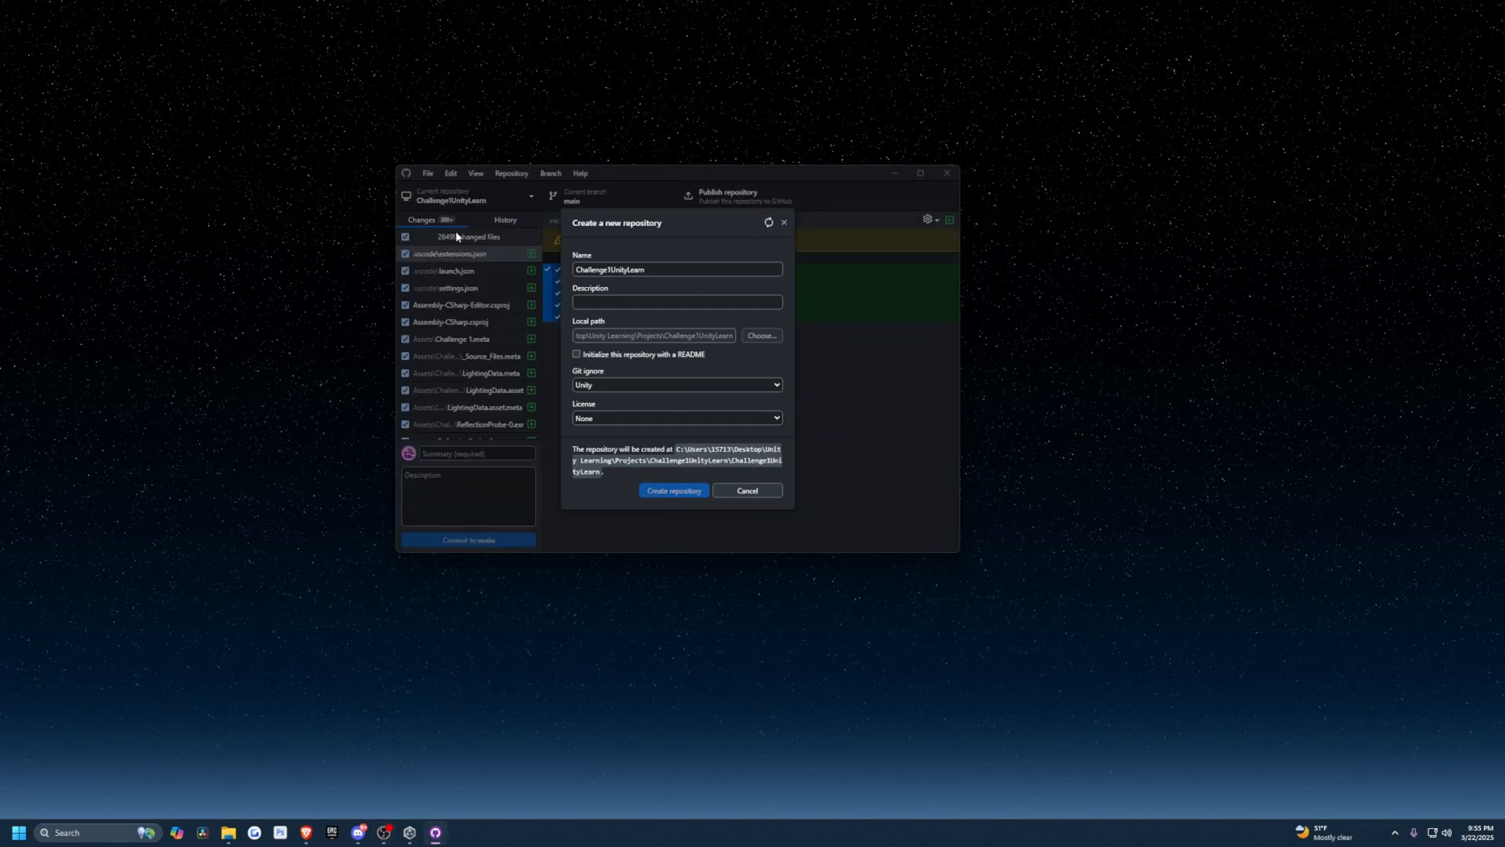
- Review the Initial commit of 125 project files in the repository history
left_click(674, 490)
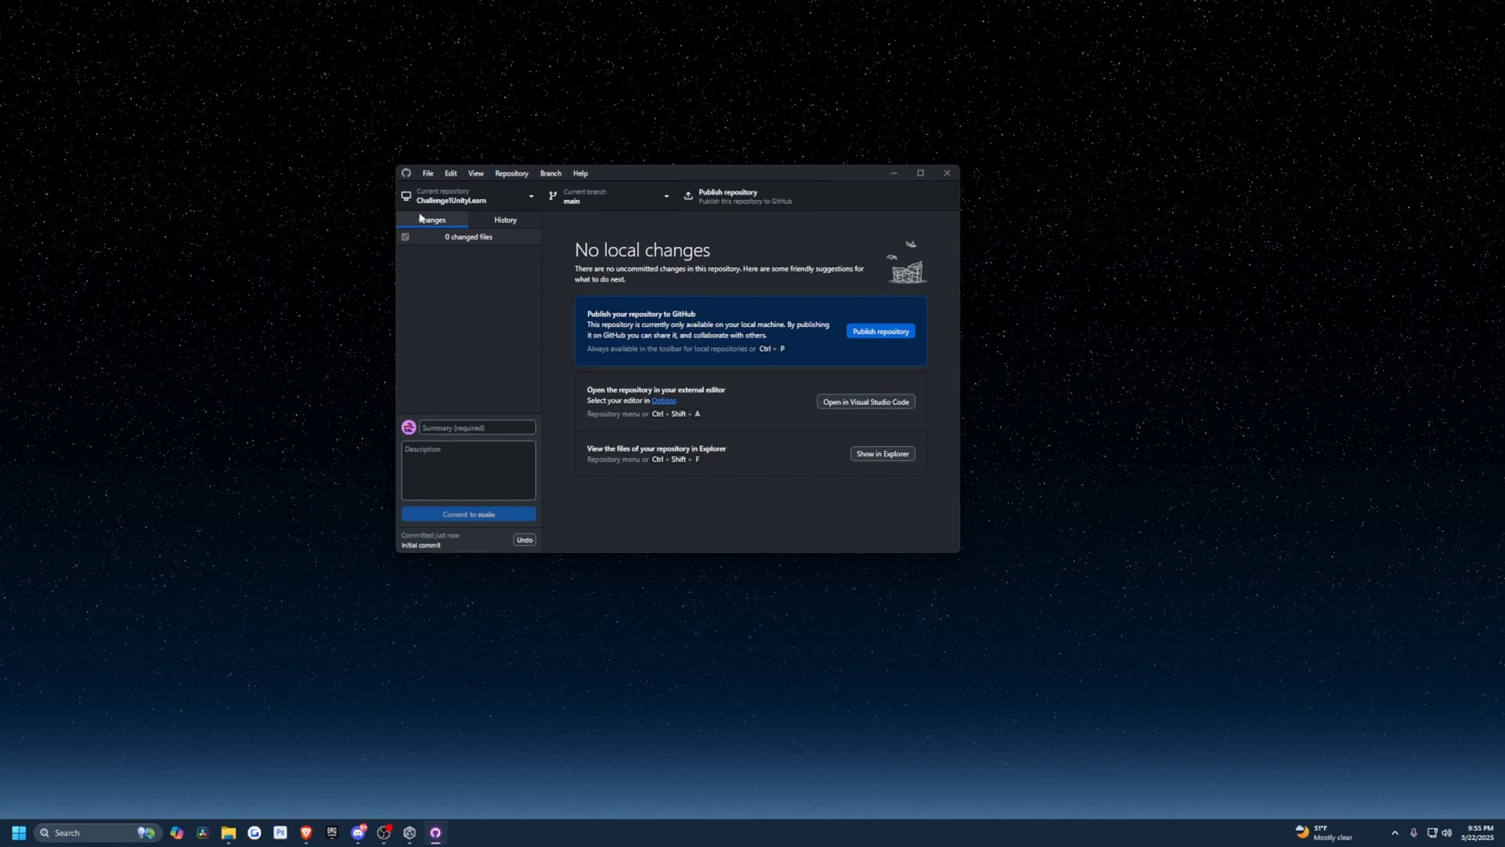
left_click(505, 220)
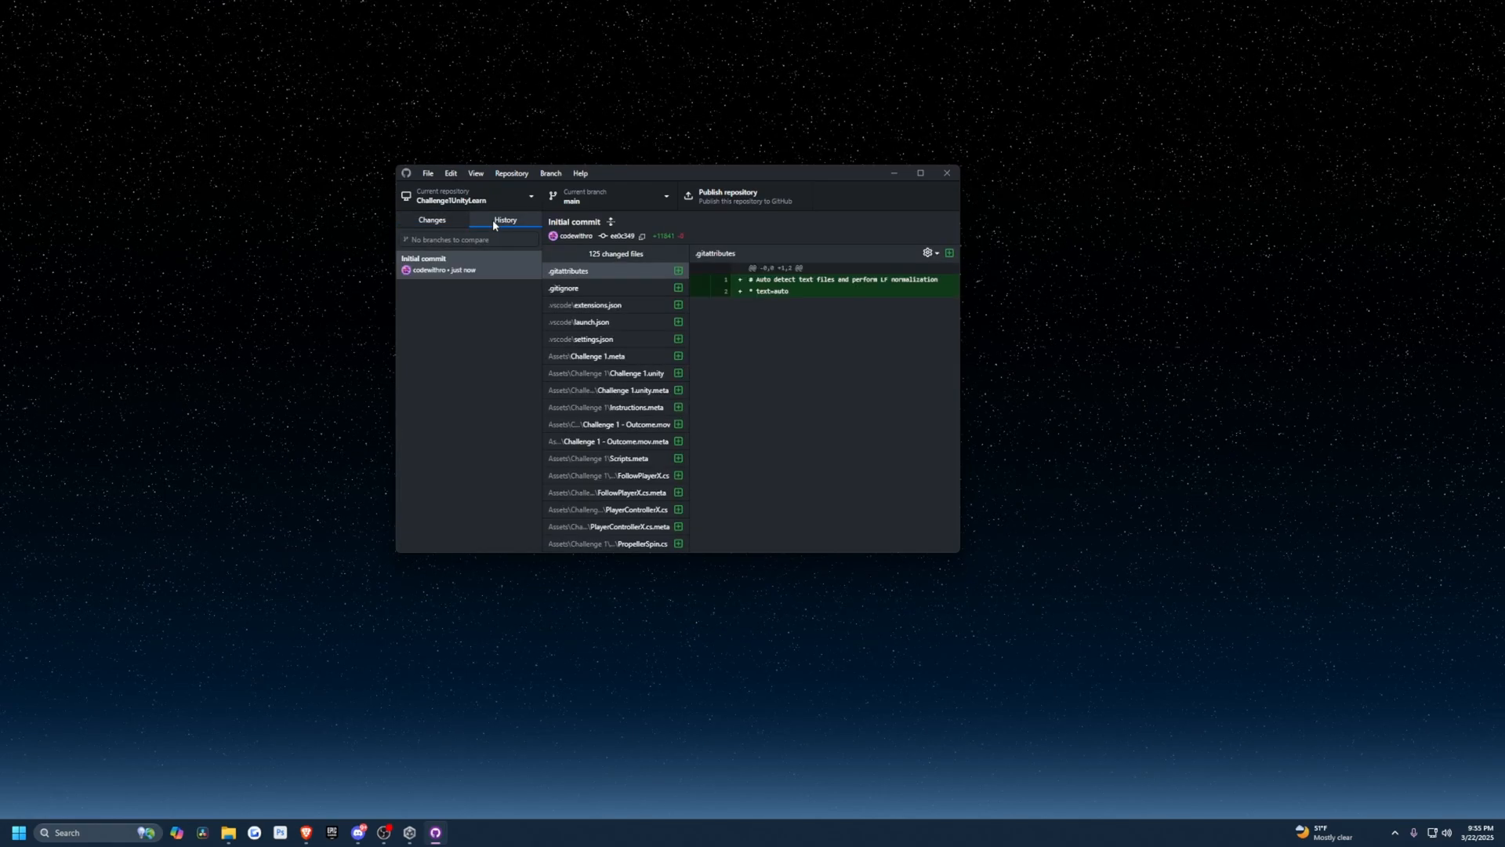
scroll("down", 3)
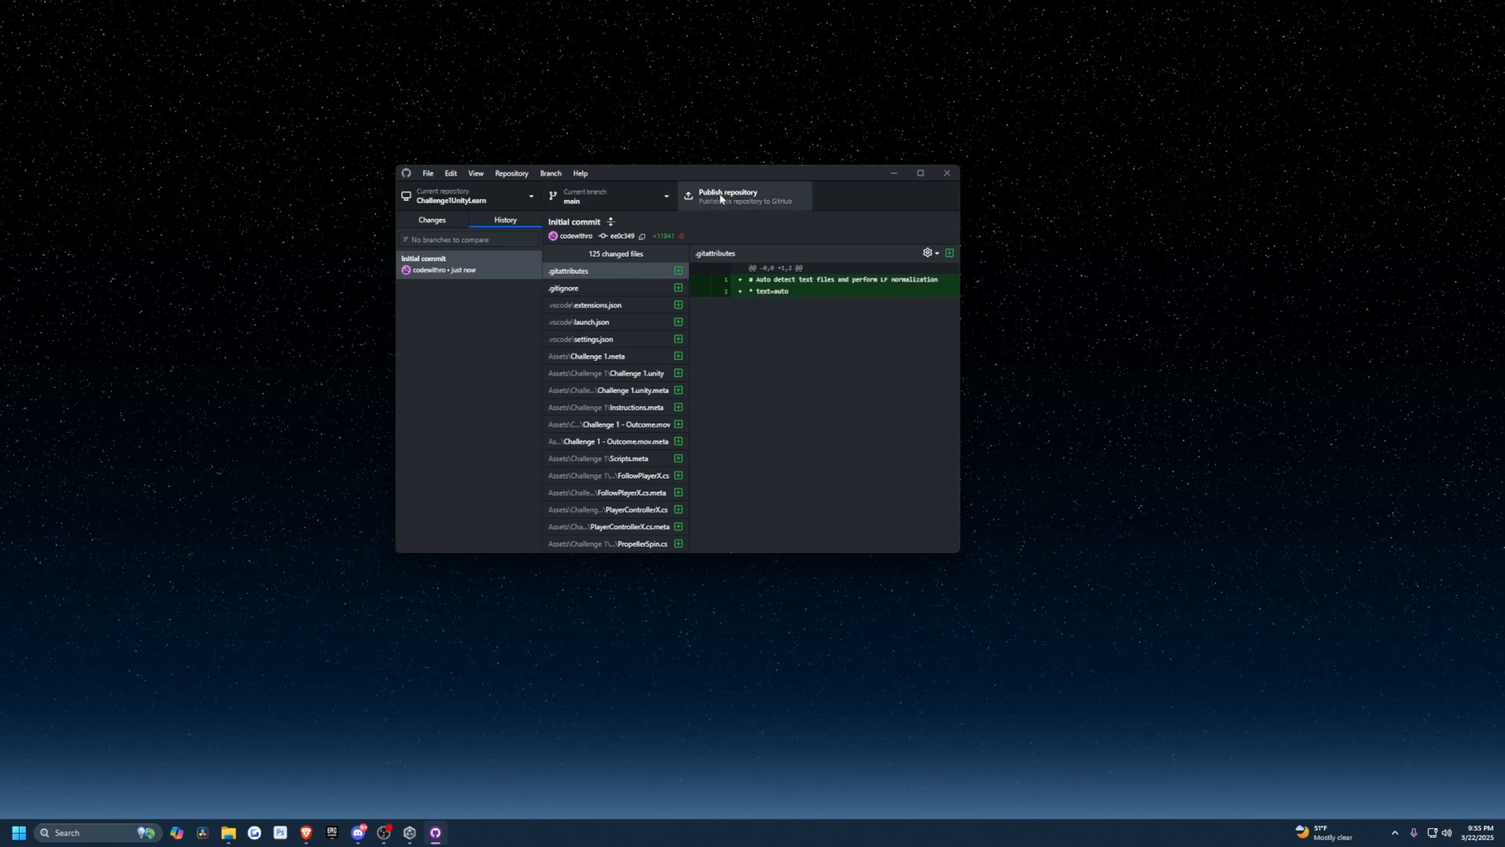
left_click(727, 195)
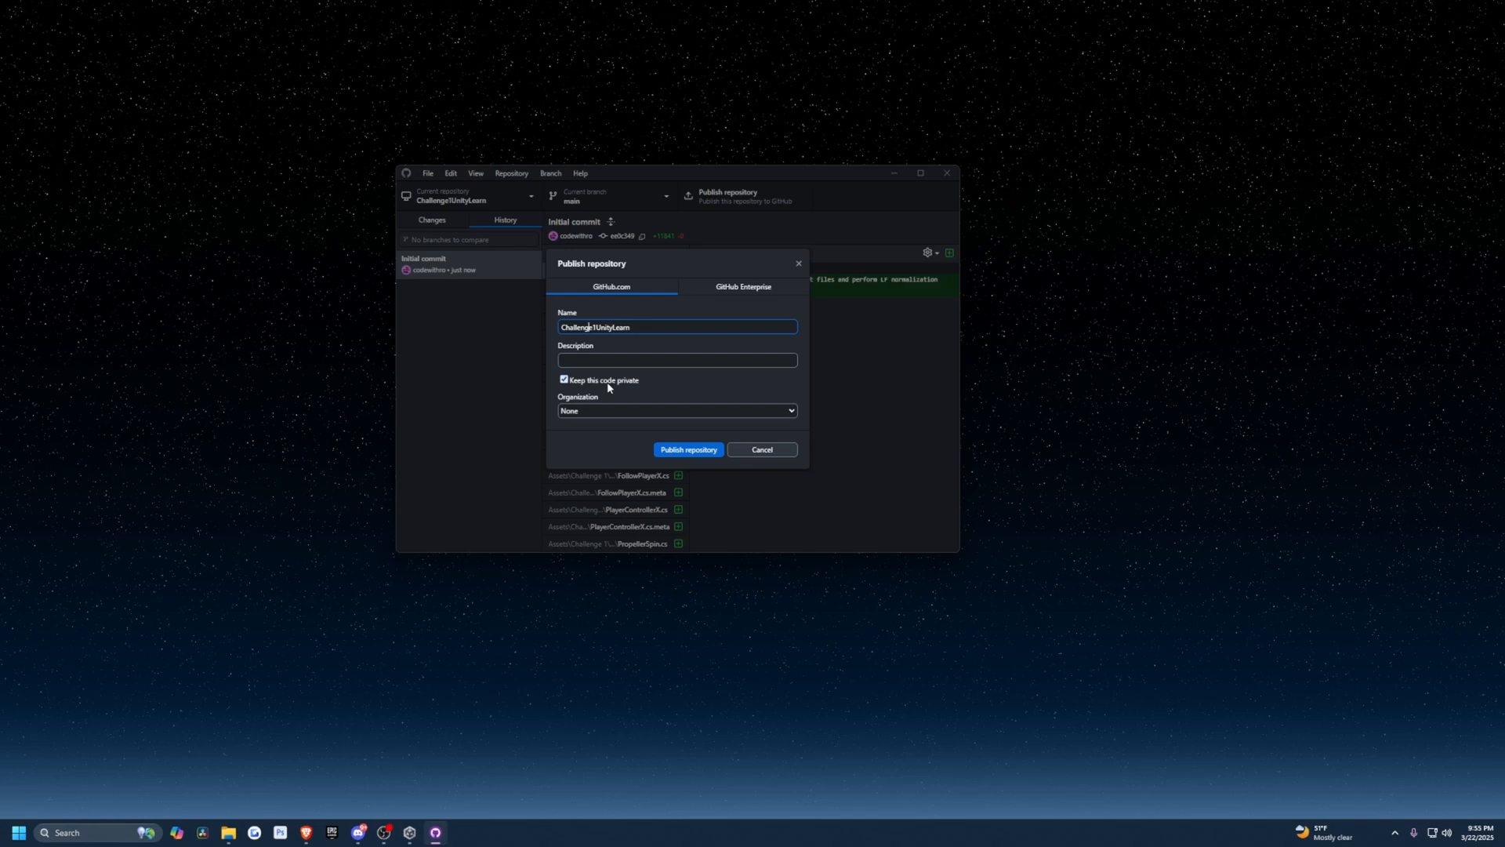
mouse_move(617, 387)
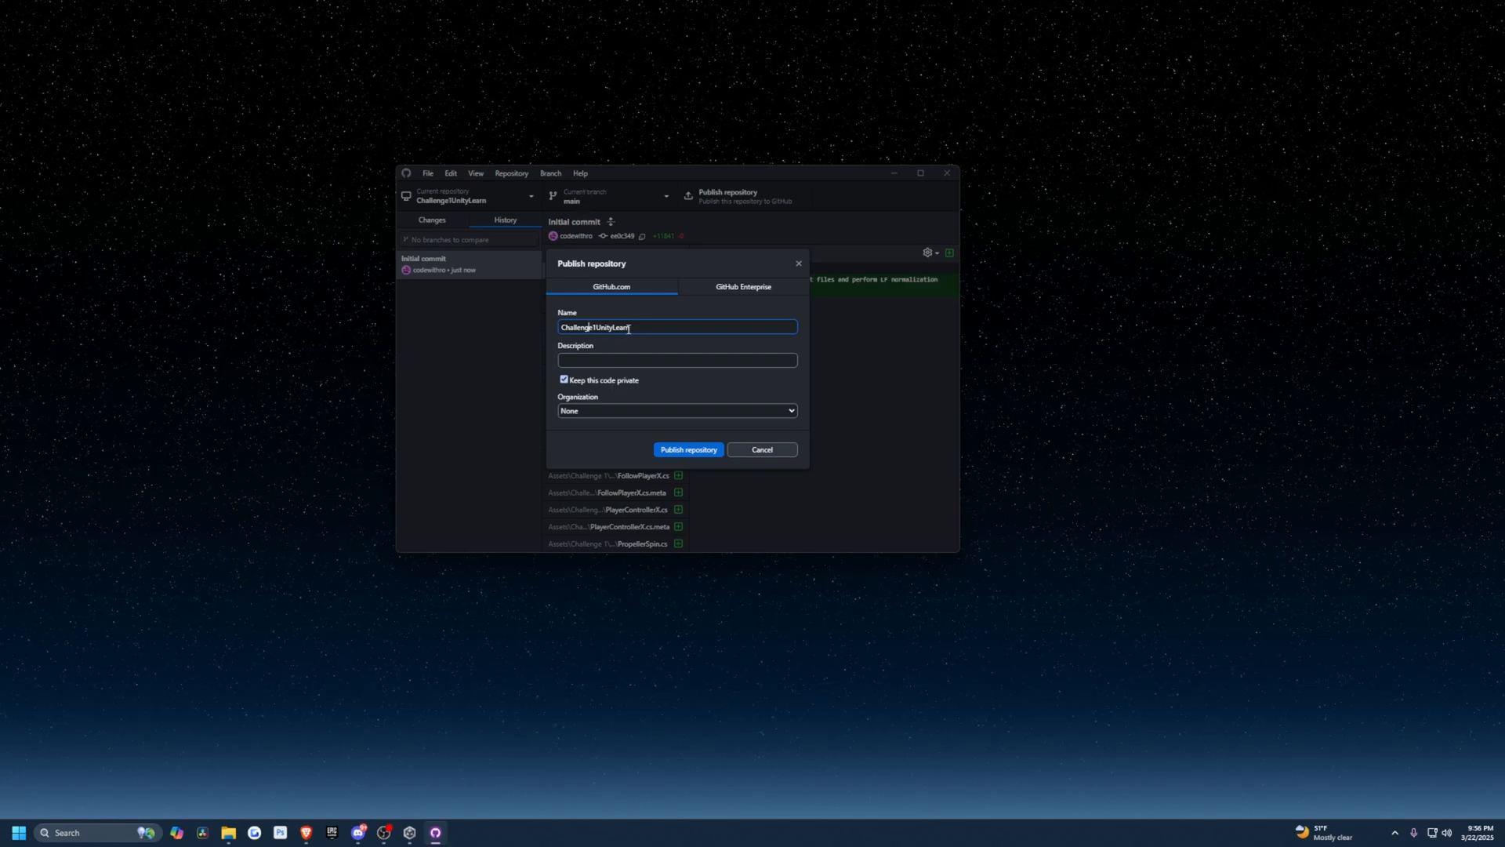
- Publish Challenge1UnityLearn to GitHub with 'Keep this code private' checked
left_click(688, 449)
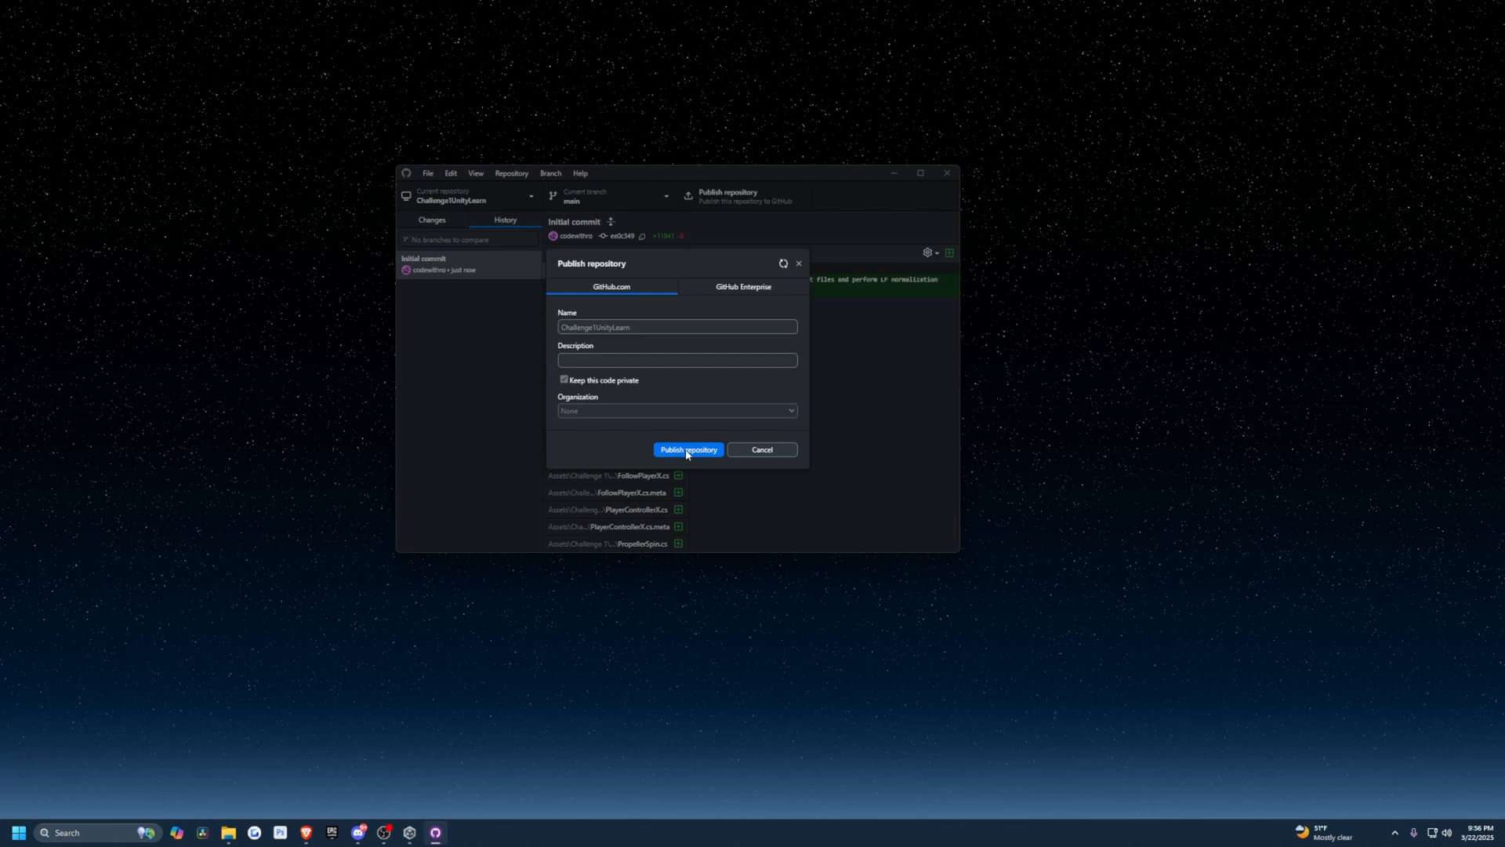
left_click(689, 449)
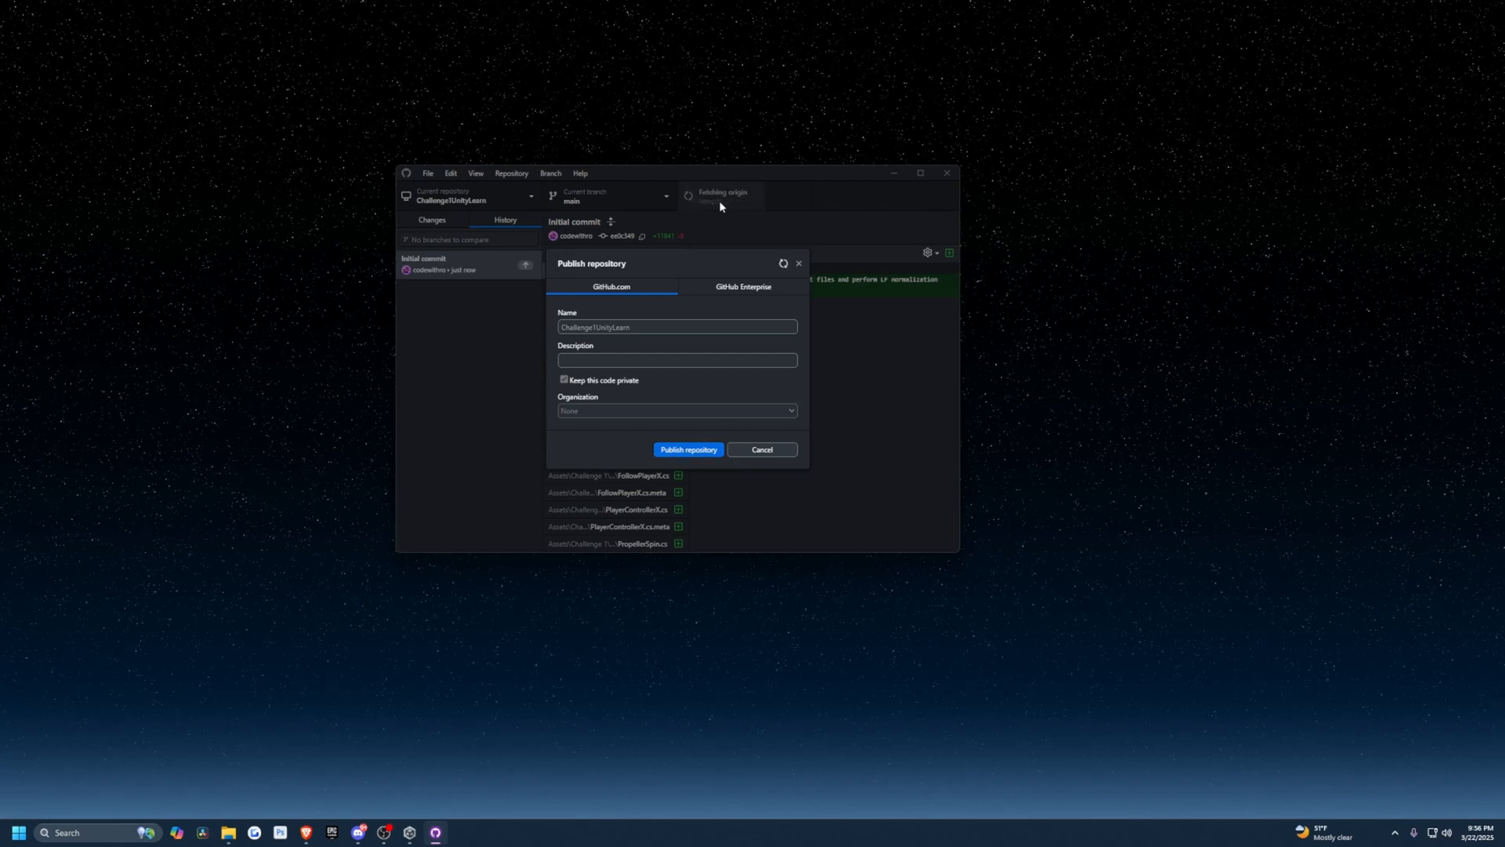
left_click(688, 449)
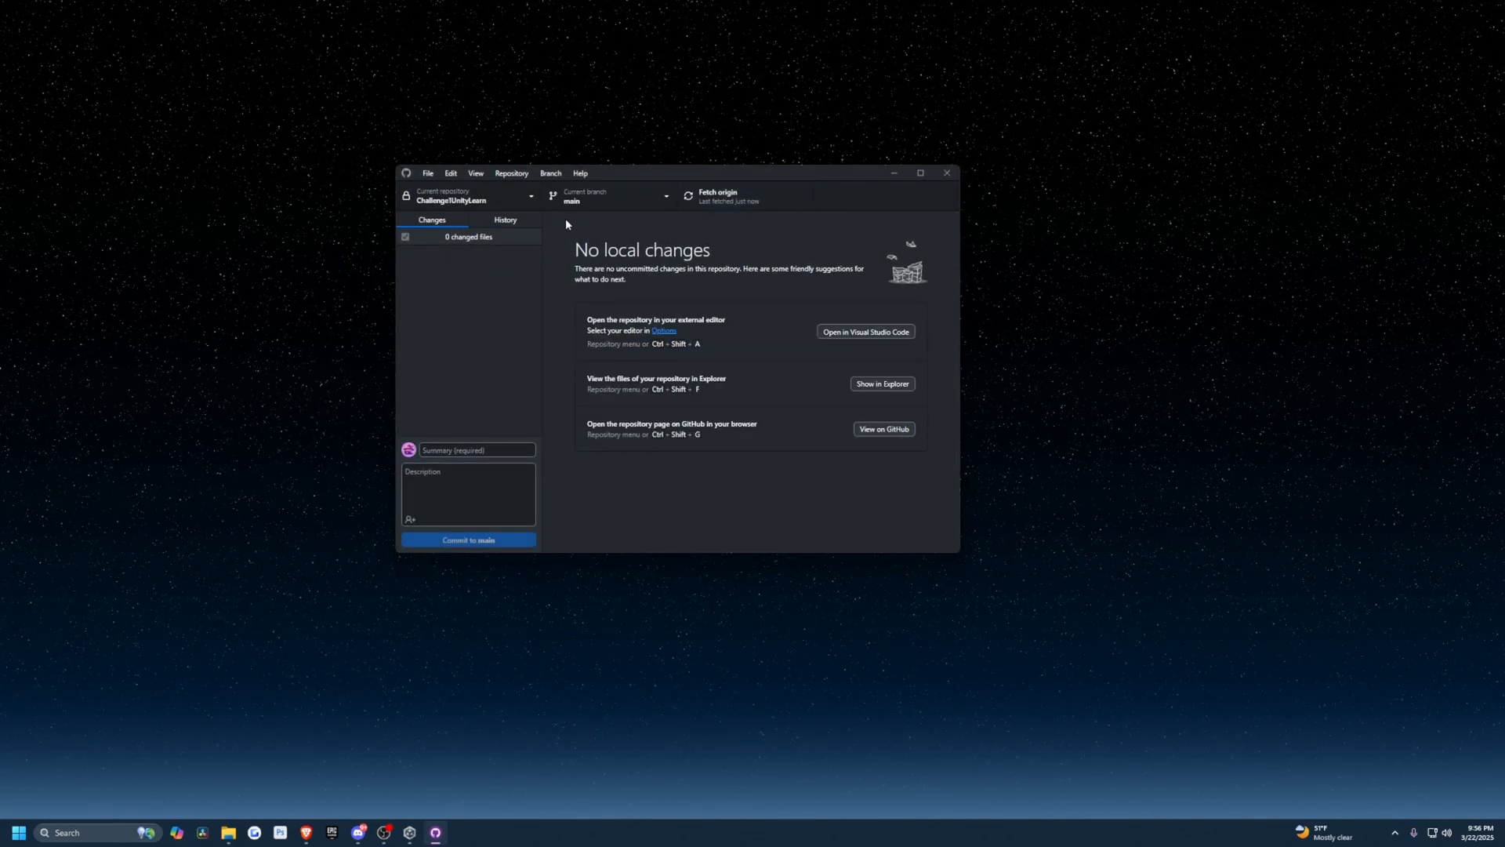
mouse_move(1297, 180)
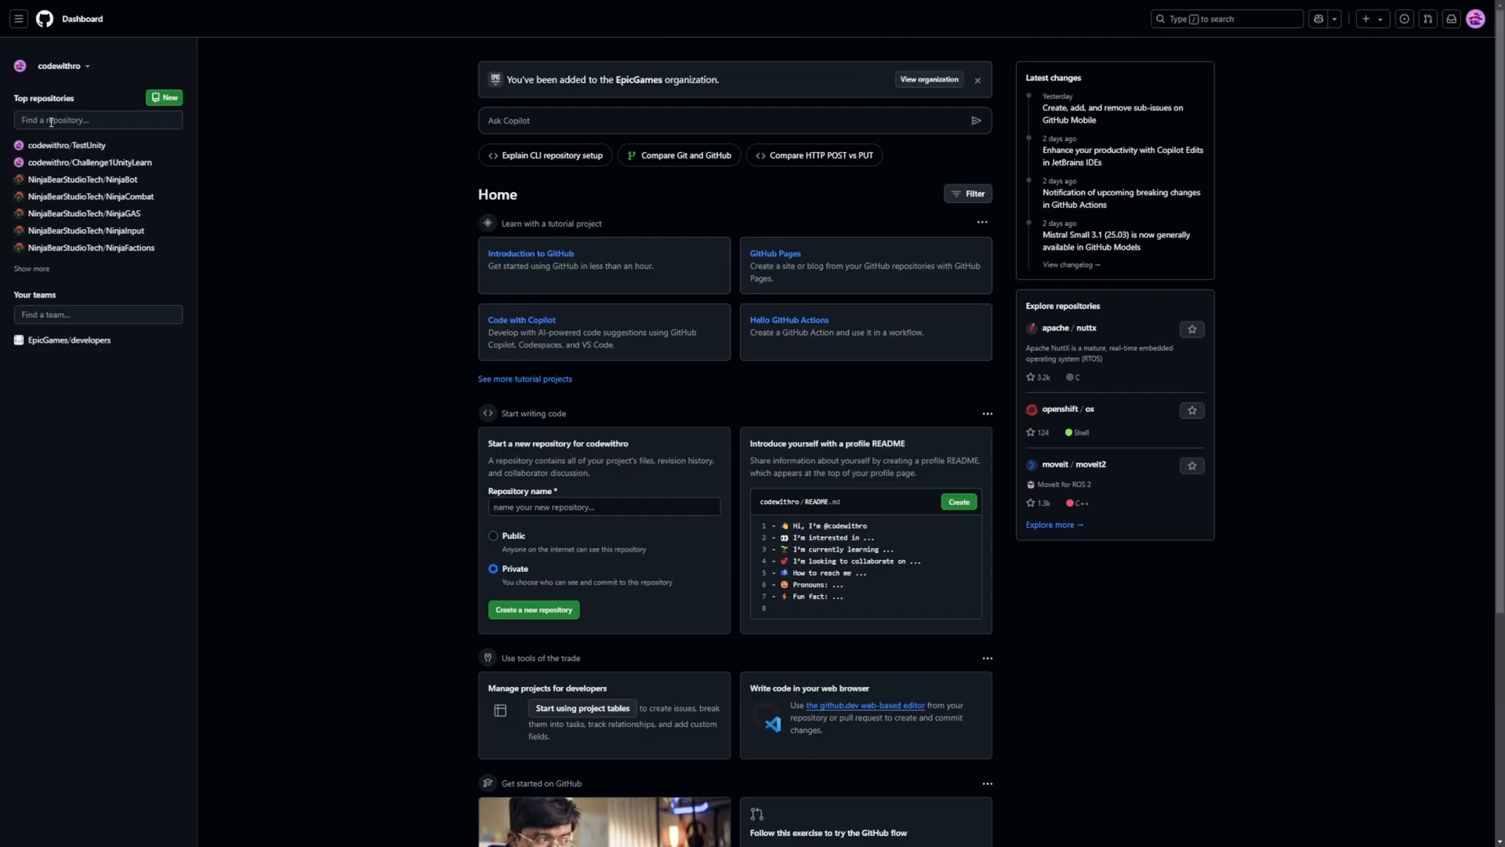
mouse_move(64, 167)
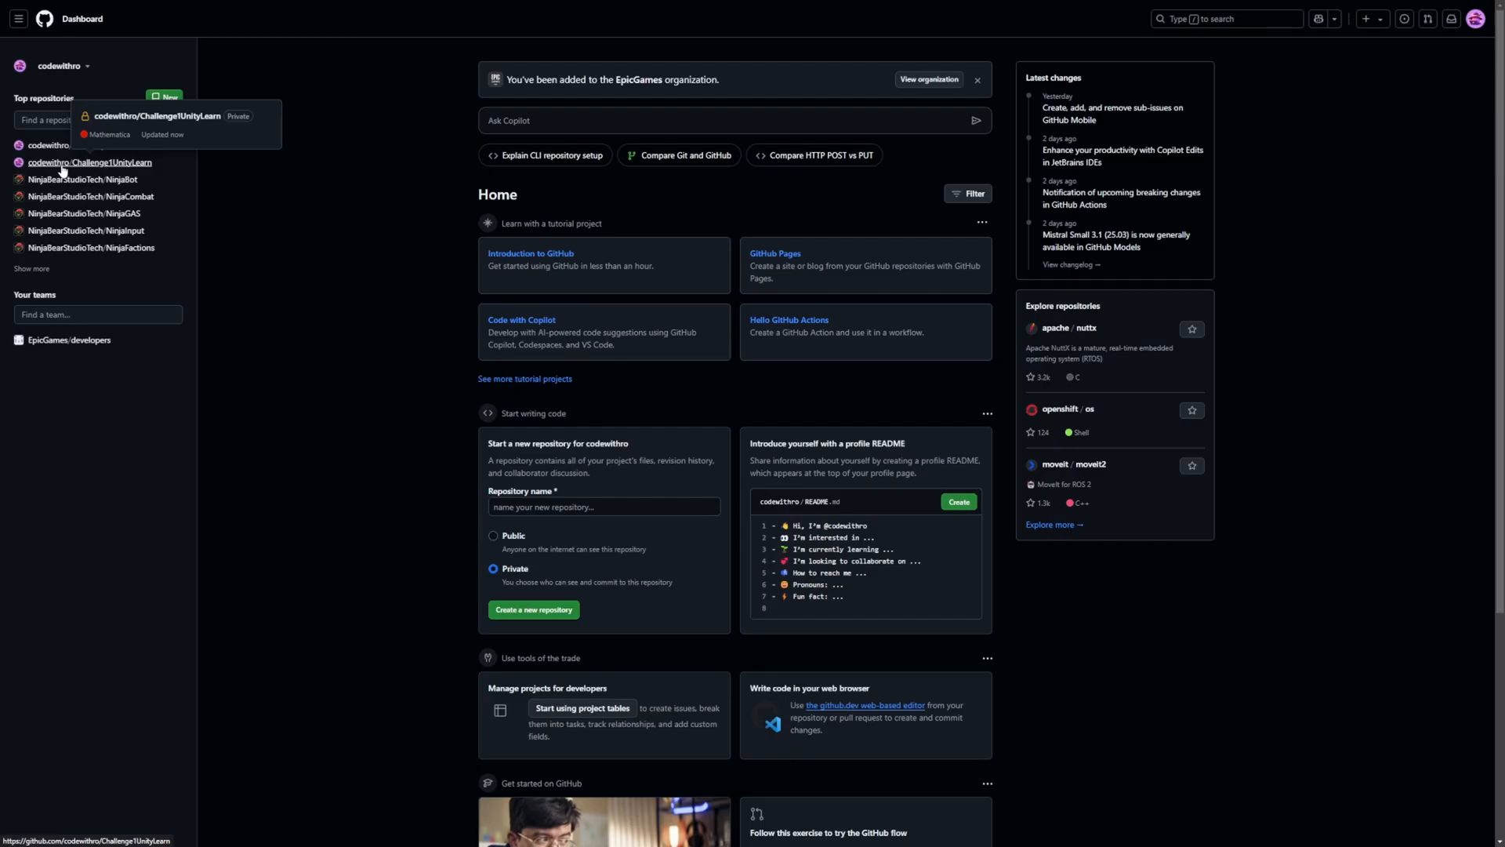
- Open Challenge1UnityLearn from Top repositories on the GitHub dashboard
left_click(88, 162)
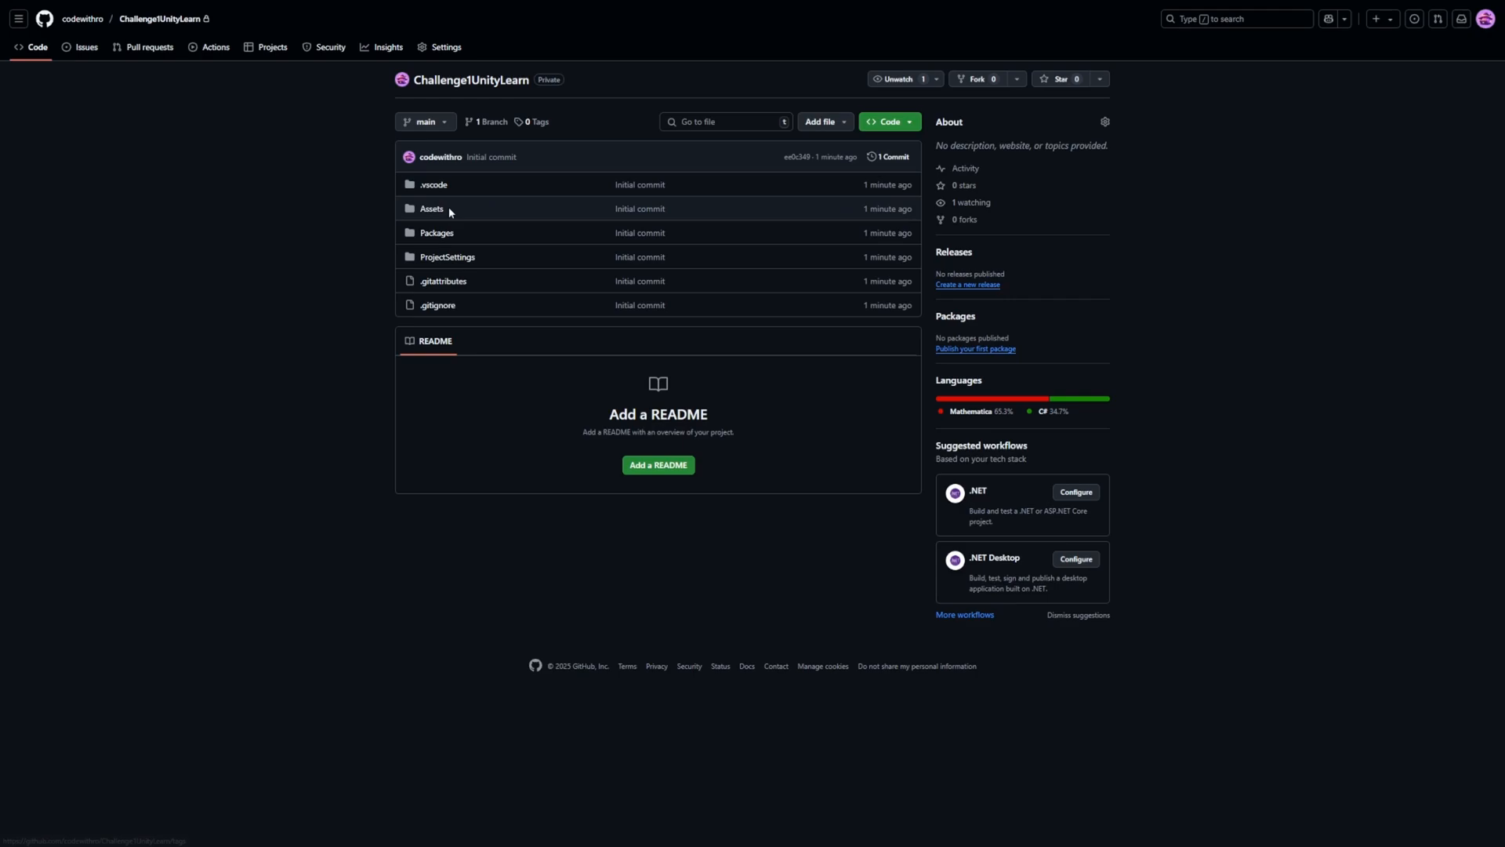
mouse_move(436, 235)
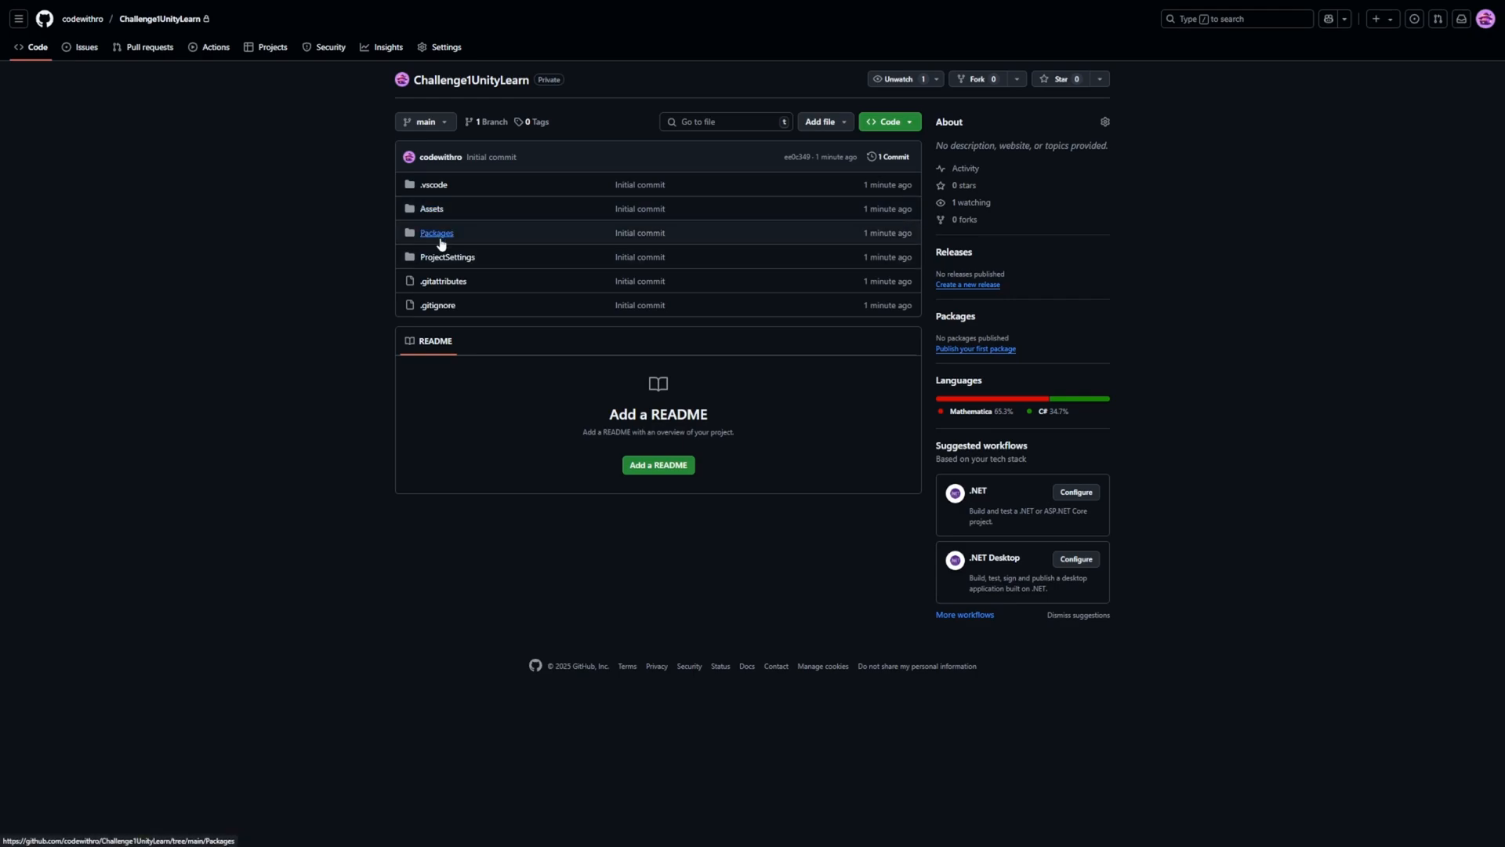
mouse_move(1180, 150)
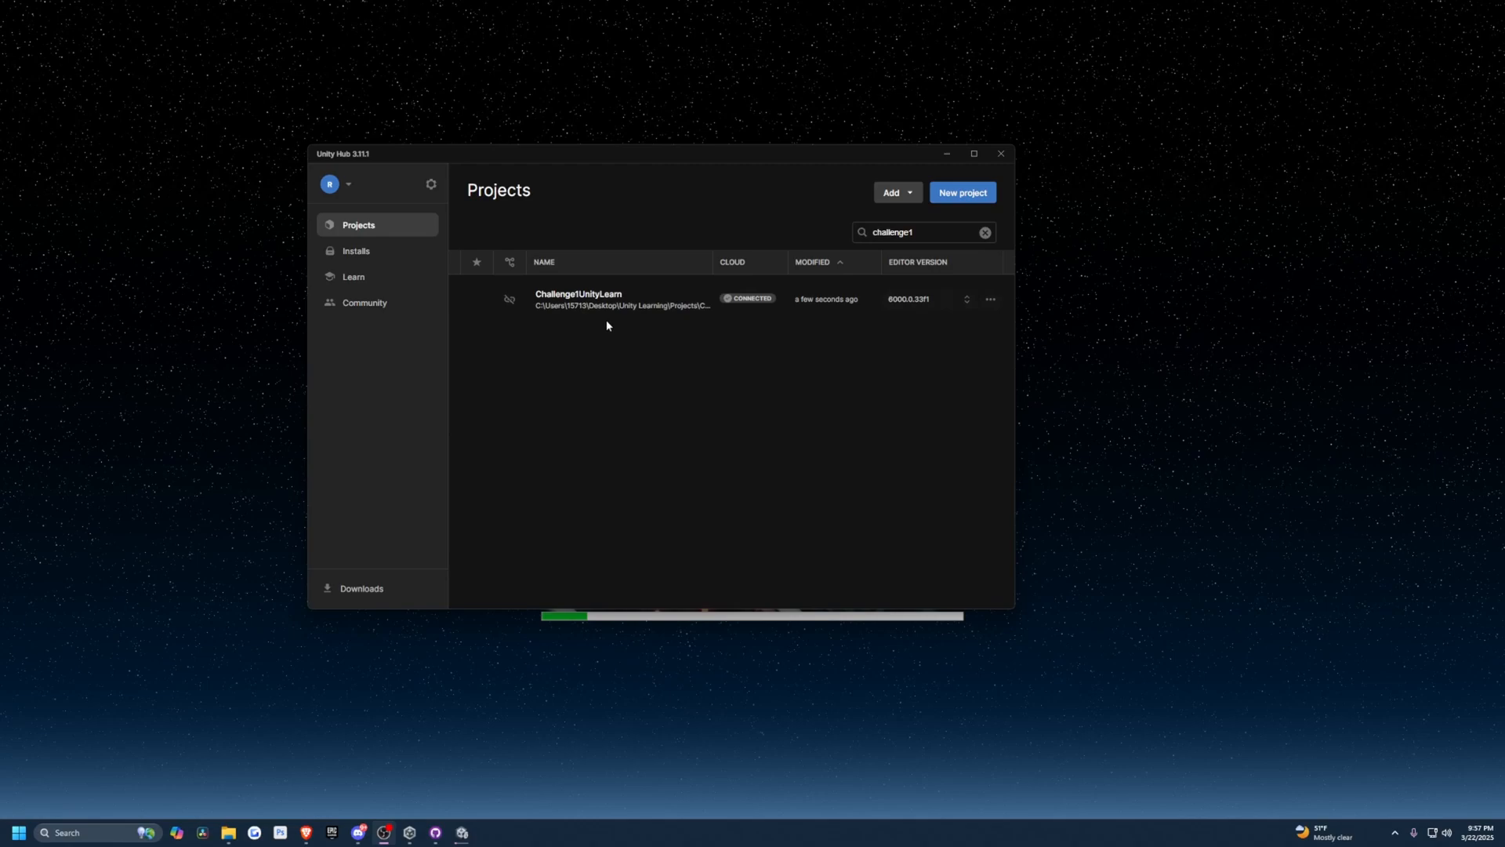
- Add a Debug.Log("Test") line inside Start() of the FollowPlayerX script
double_click(578, 295)
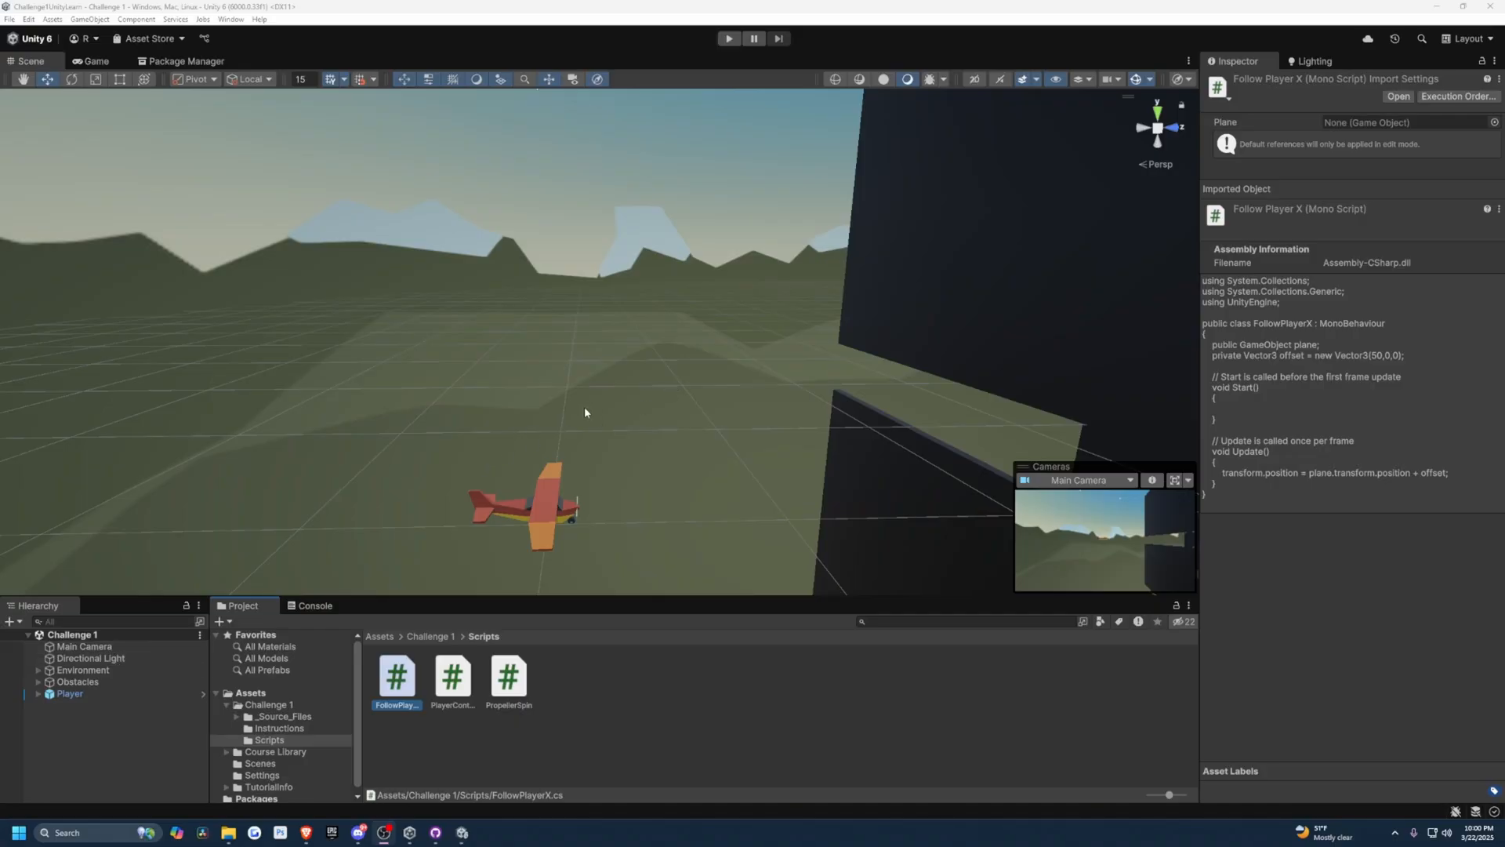
mouse_move(391, 781)
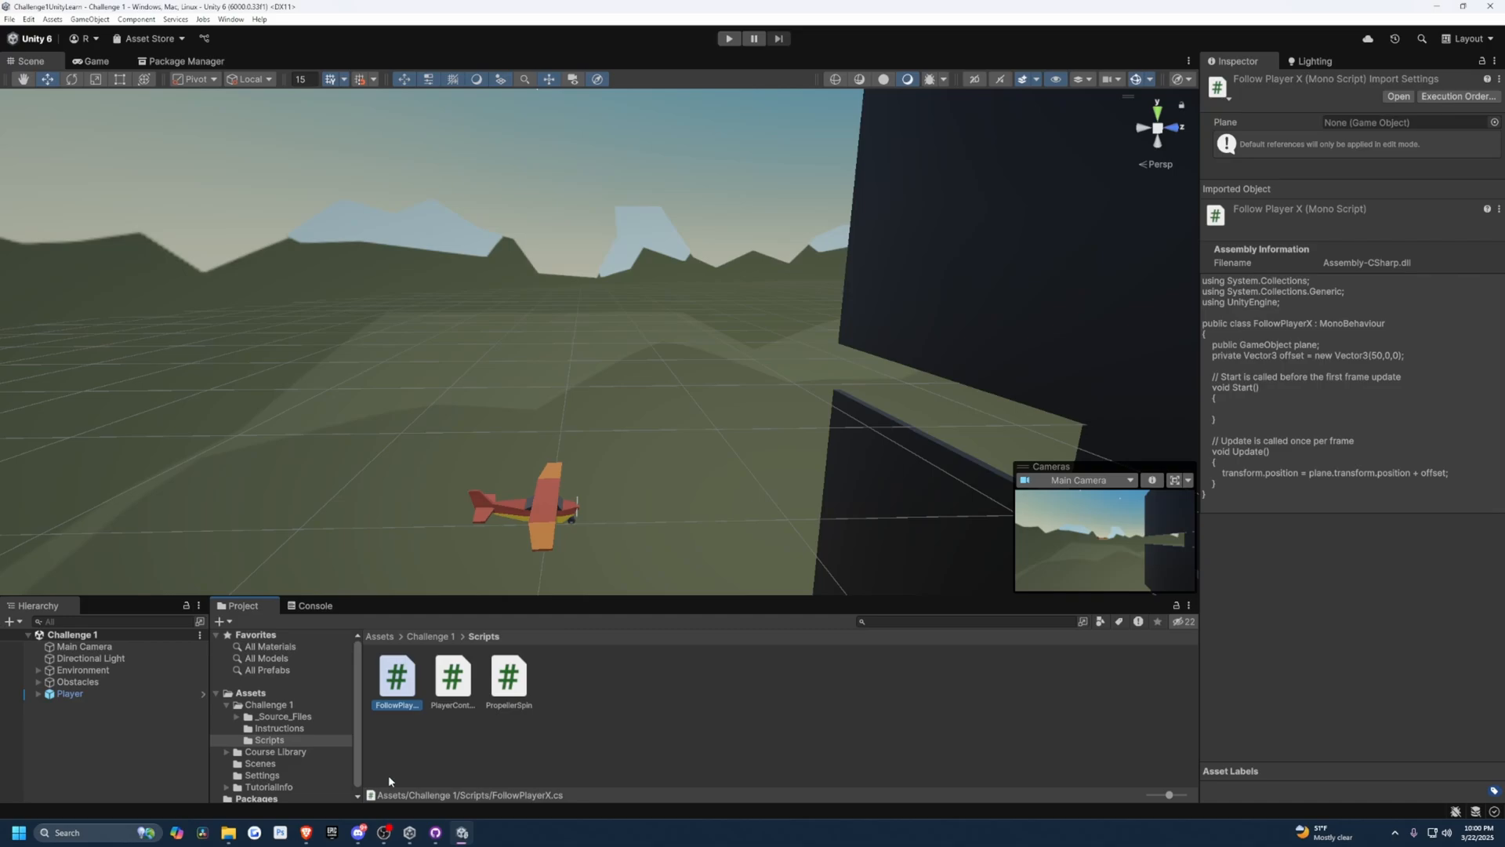
double_click(397, 676)
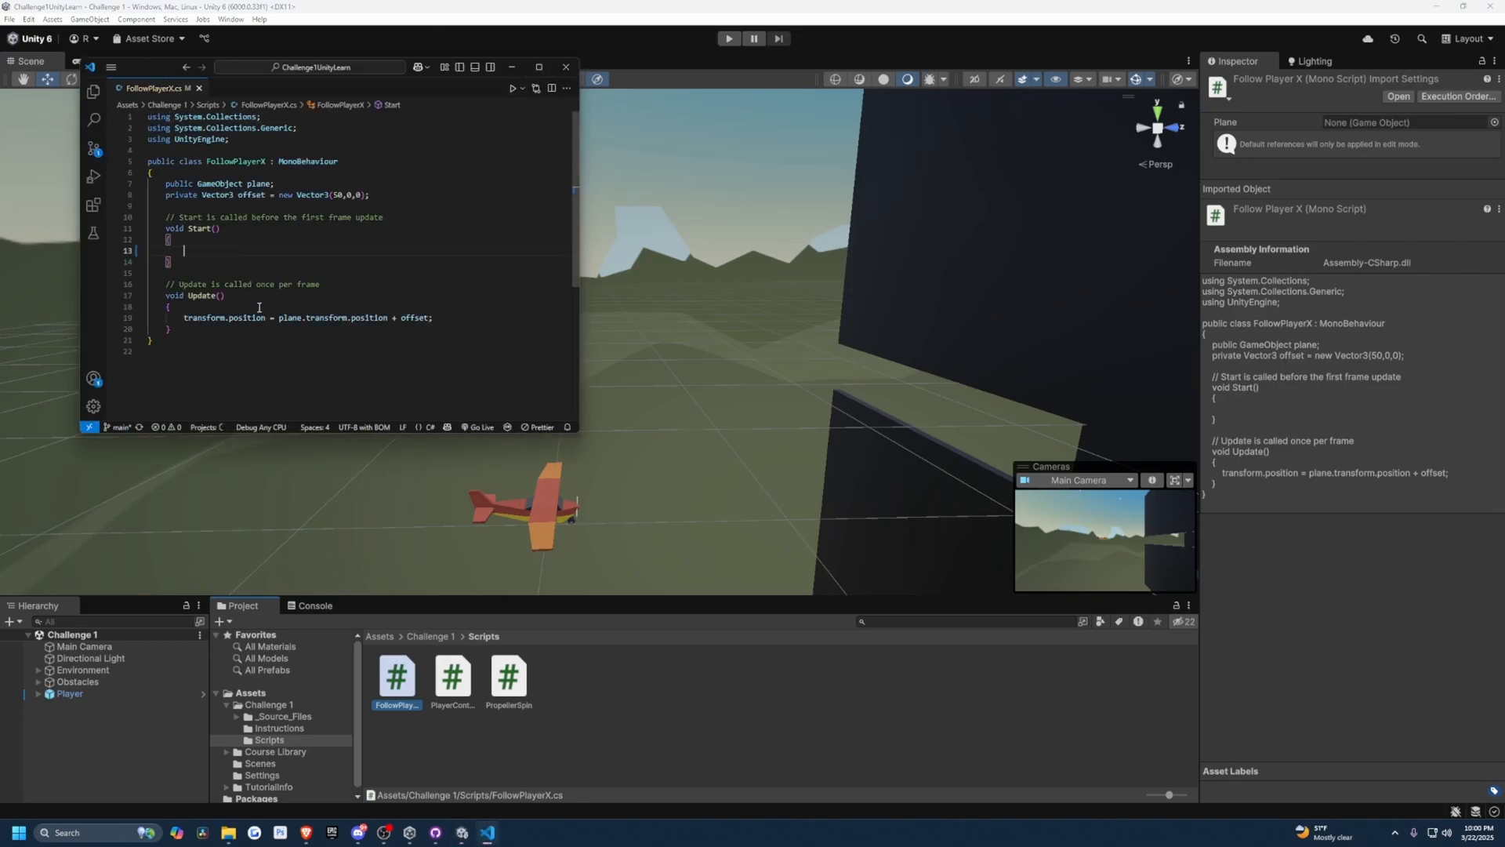
type("Debug.Log()")
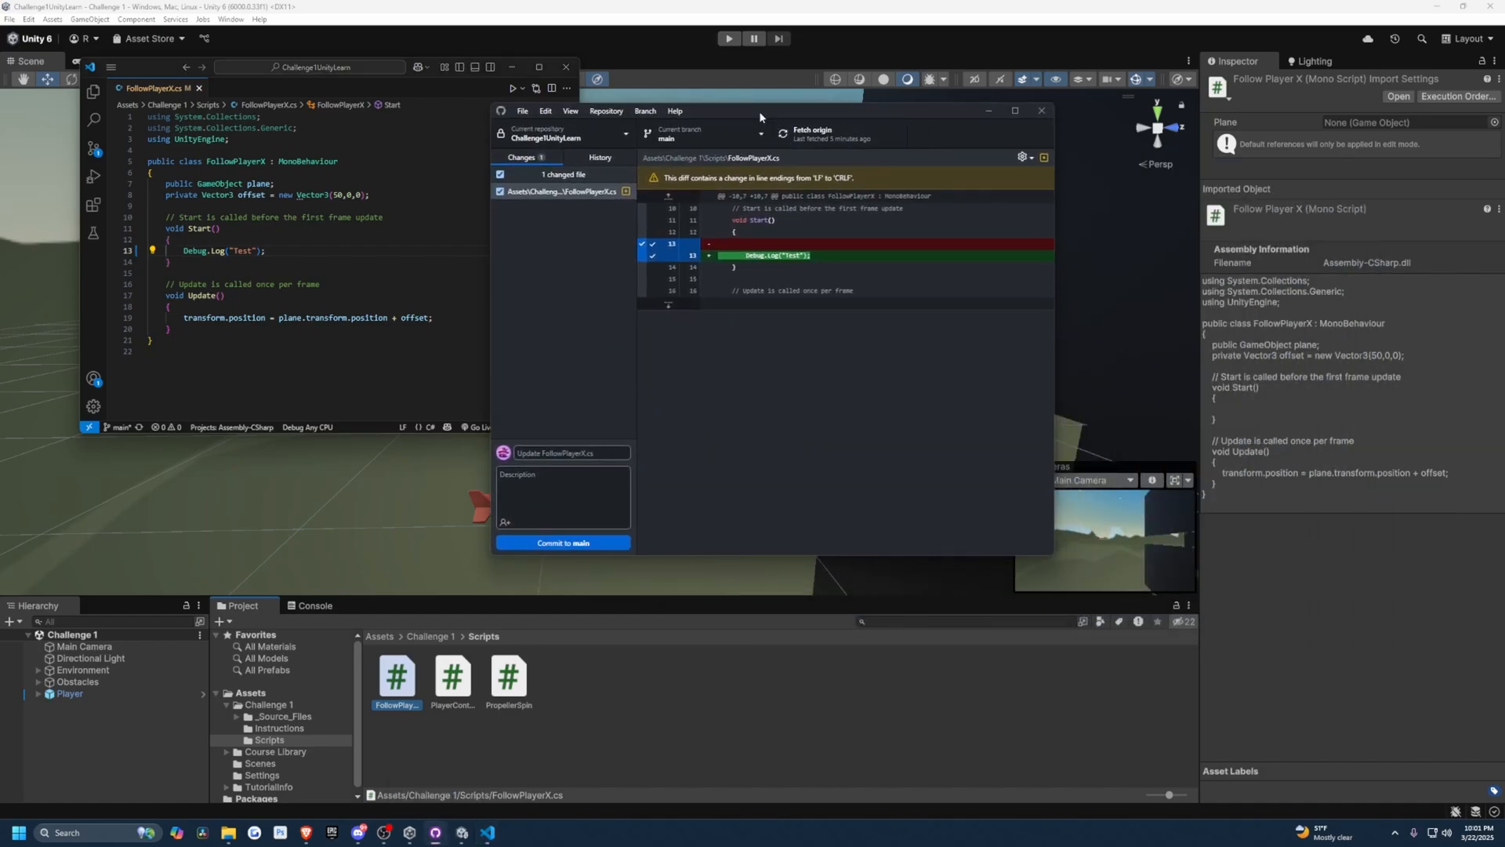
- Commit "Update FollowPlayerX.cs" to main and push it to origin
left_click(563, 452)
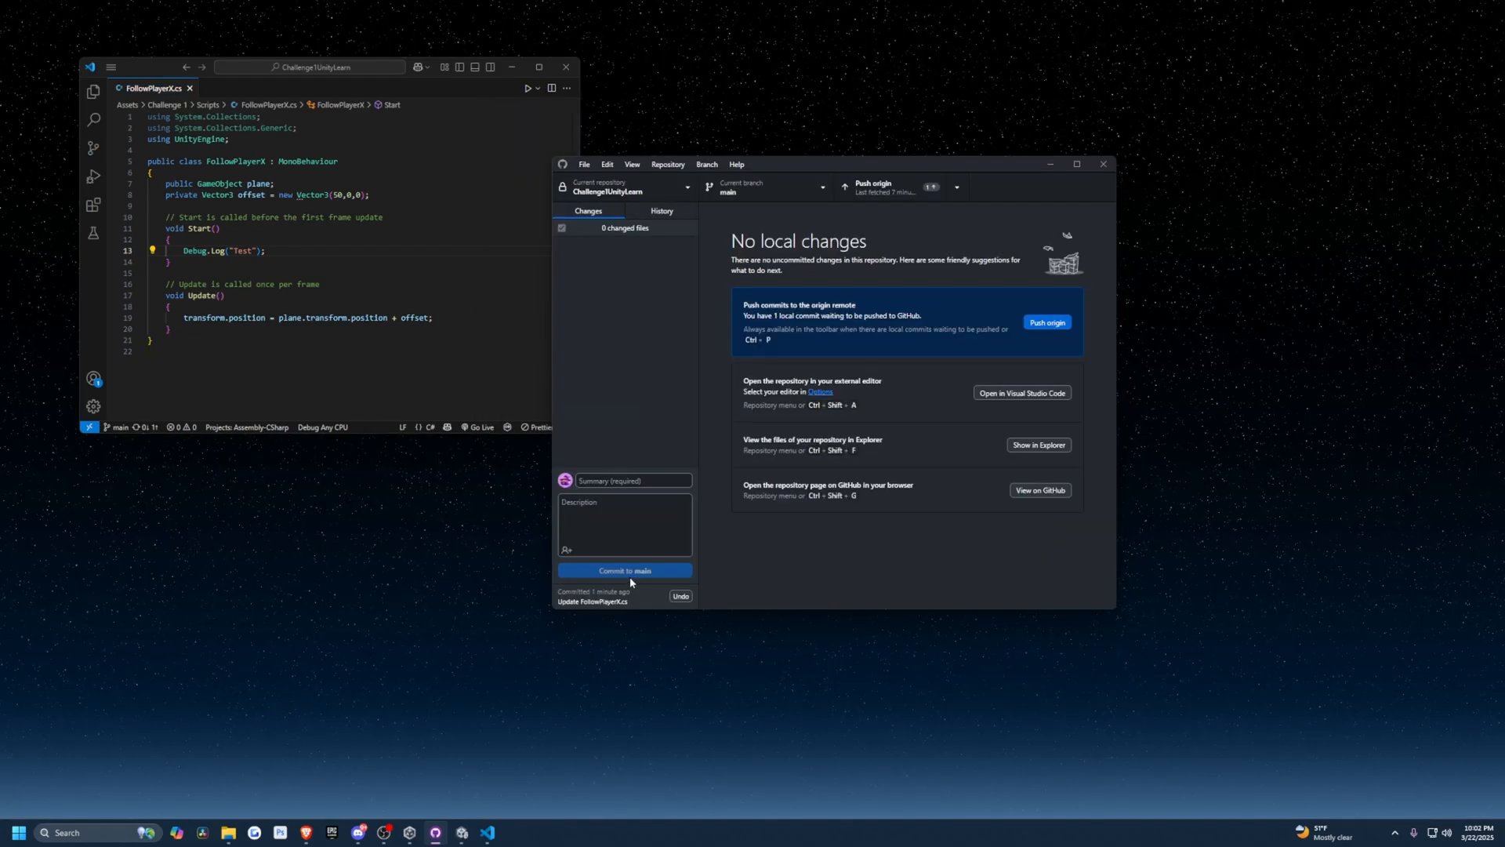
left_click(662, 210)
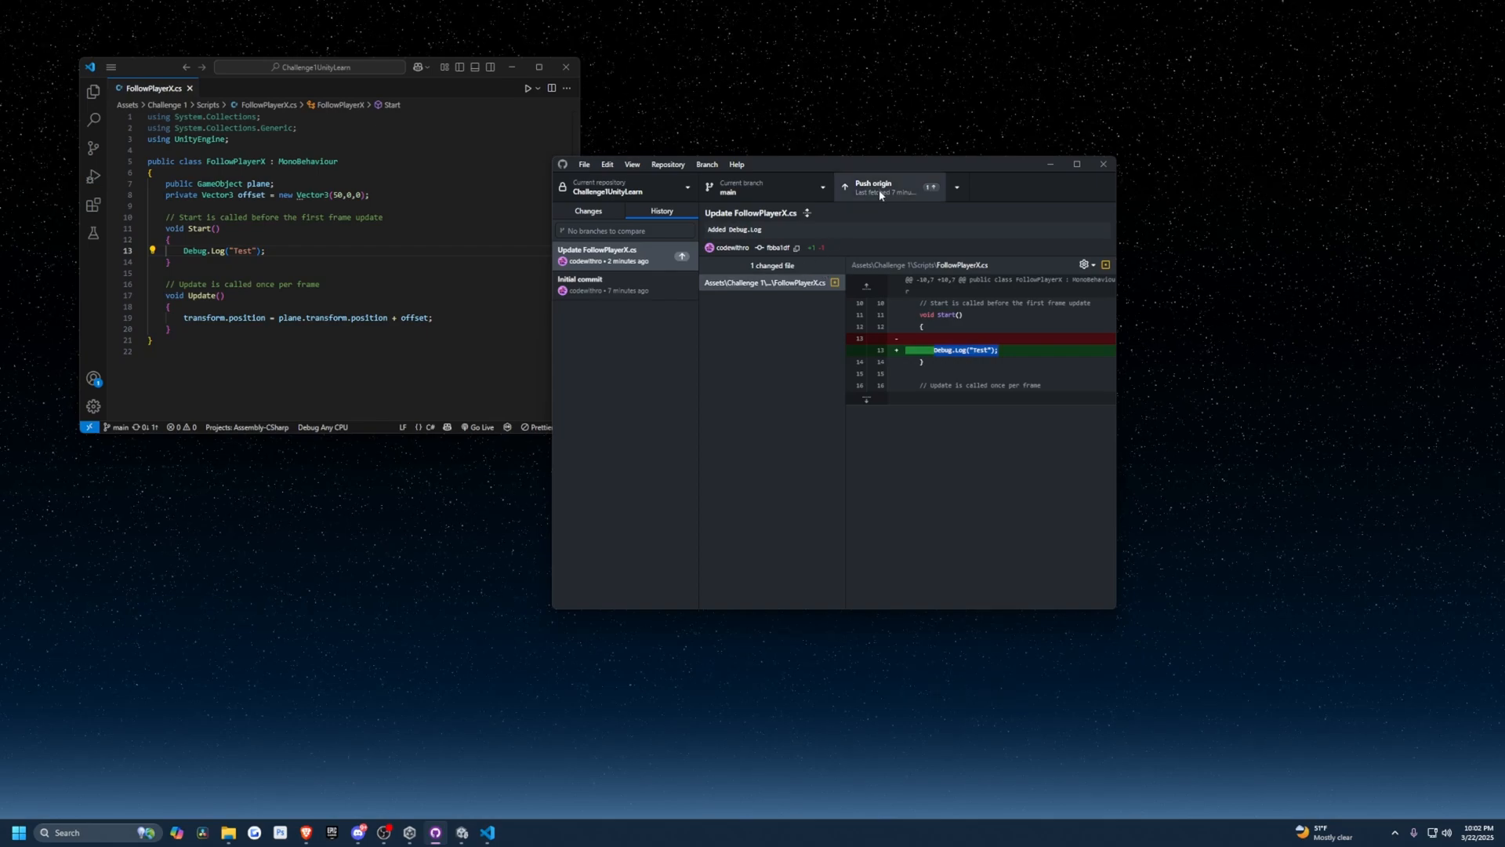
left_click(887, 187)
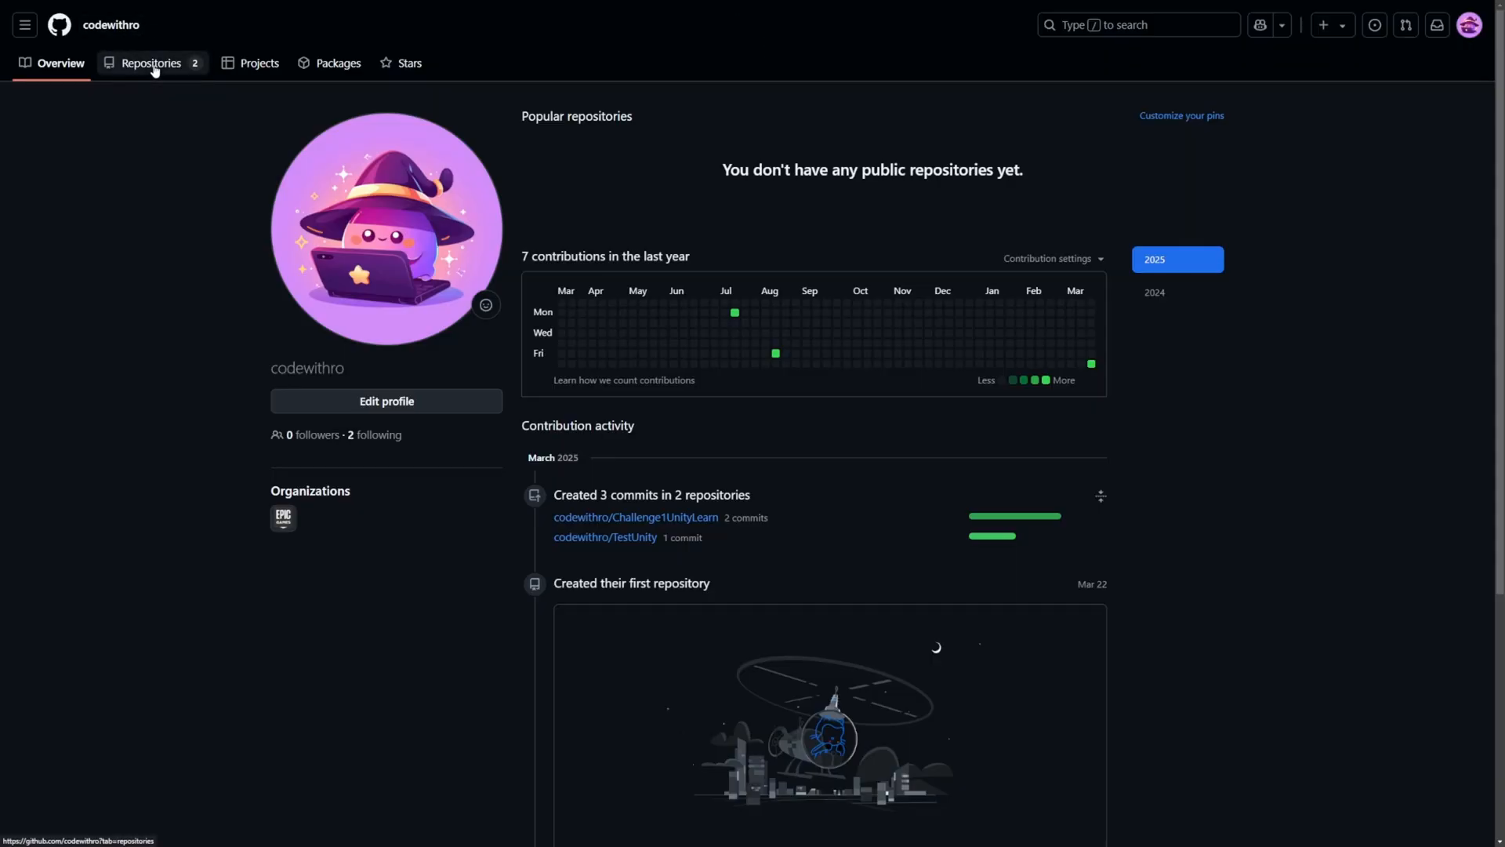
- Open FollowPlayerX.cs under Assets > Challenge 1 > Scripts in Challenge1UnityLearn on GitHub
left_click(151, 62)
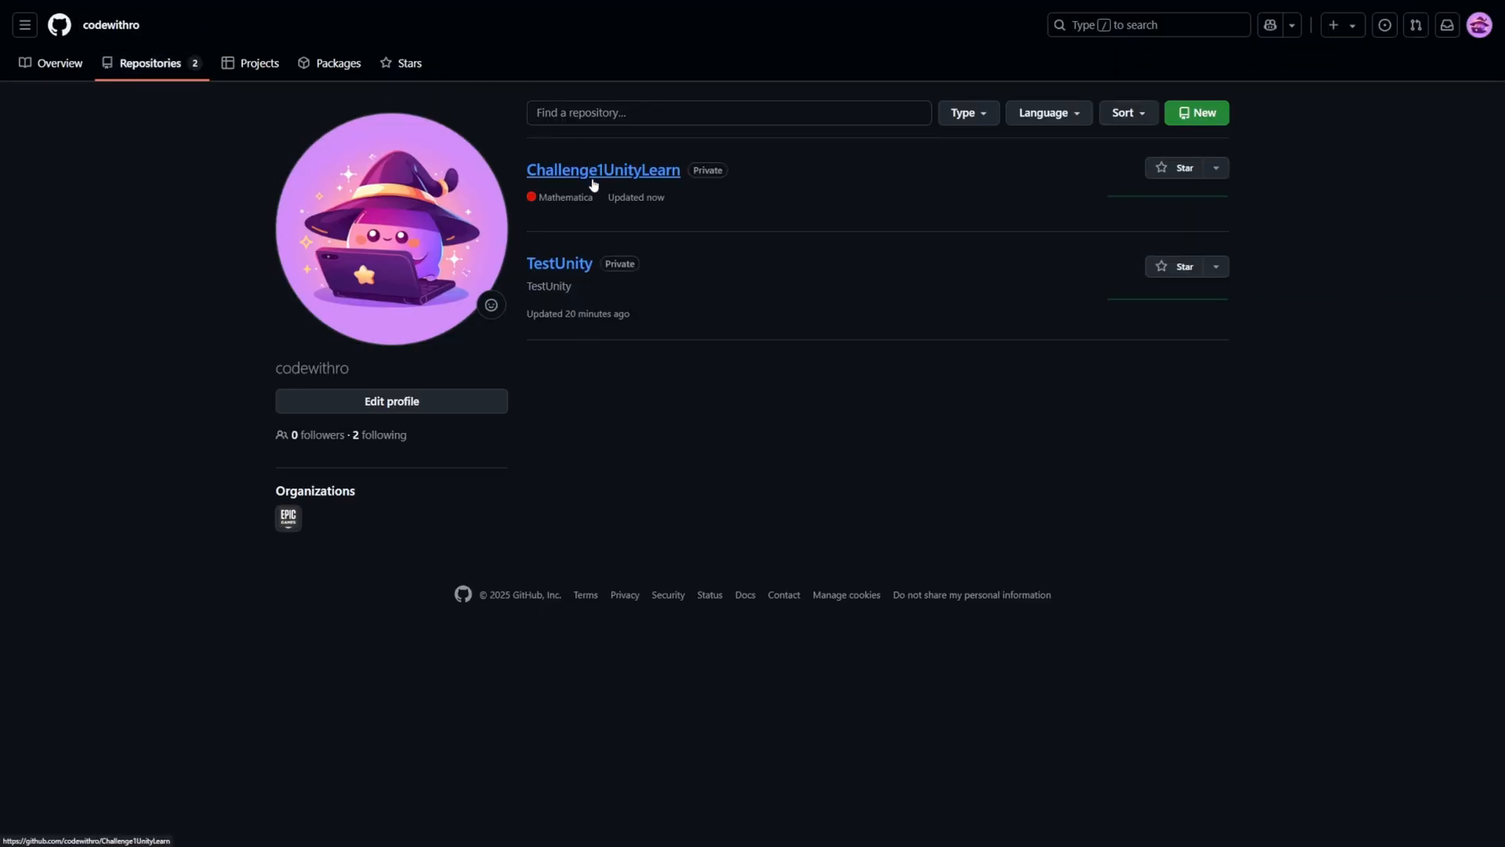
double_click(636, 197)
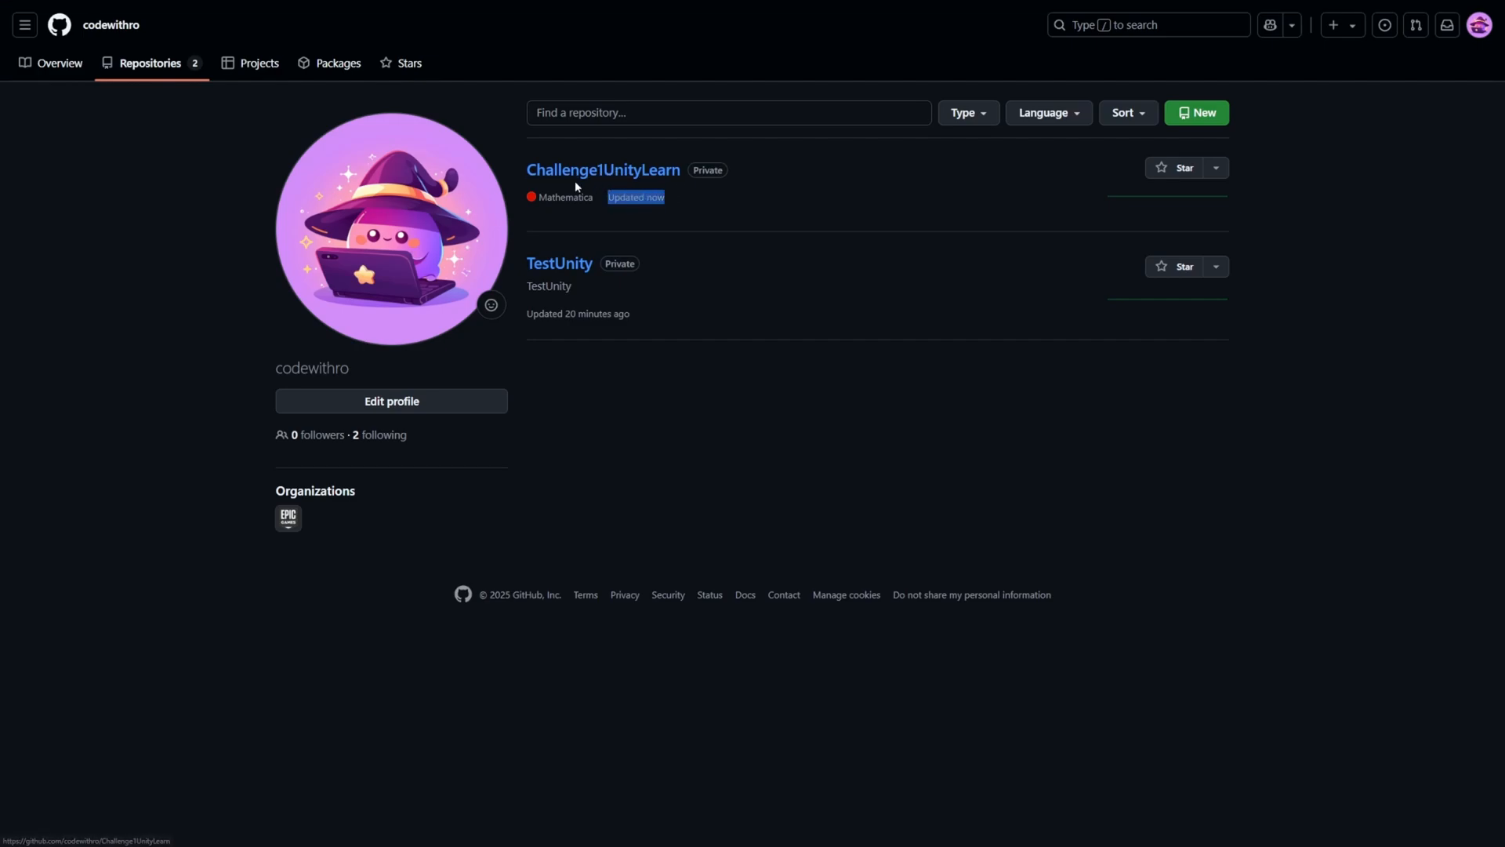
left_click(604, 170)
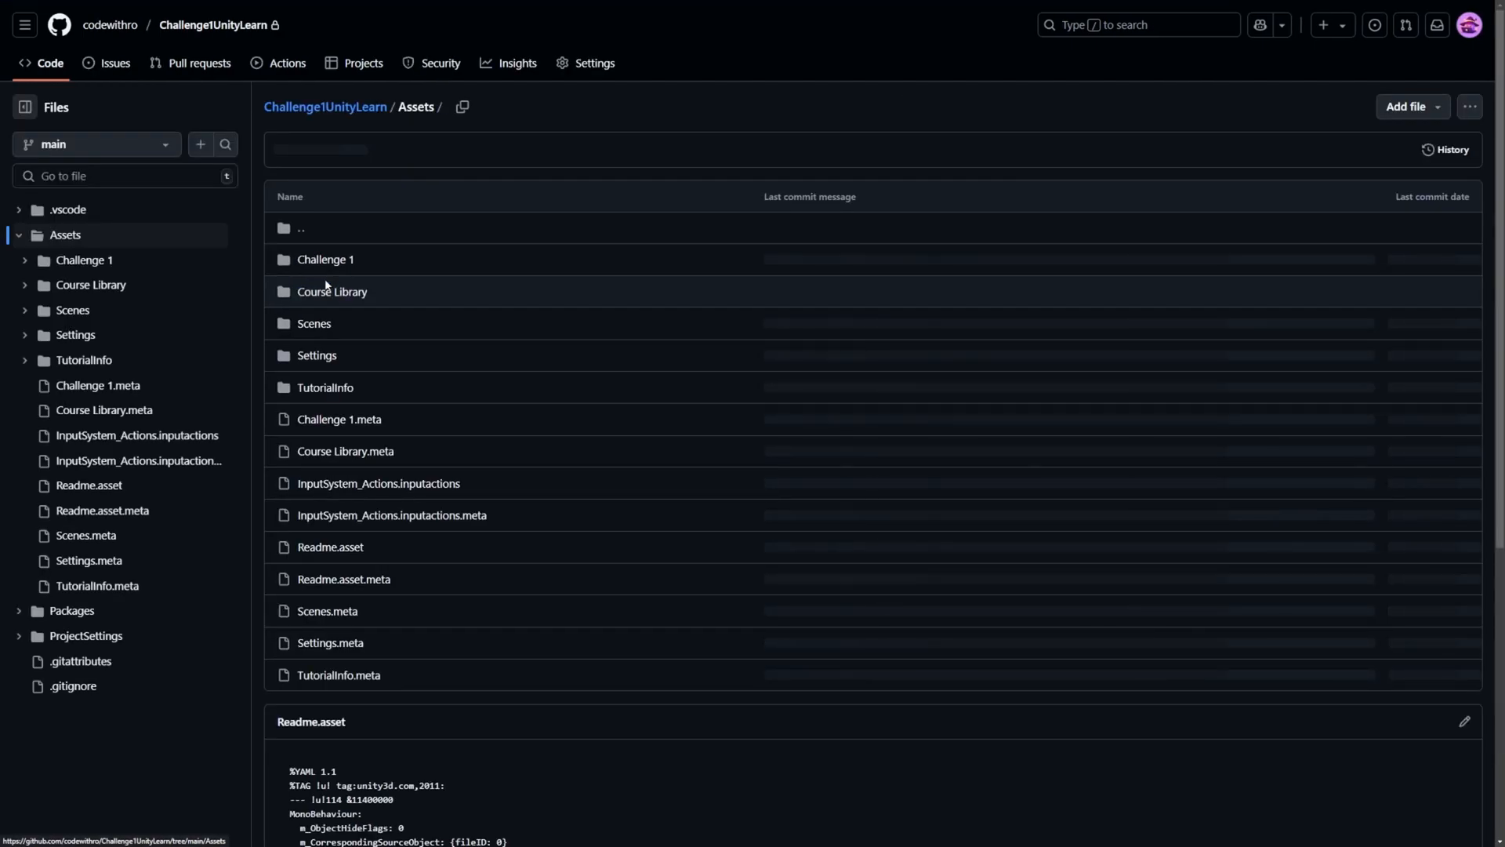
left_click(325, 260)
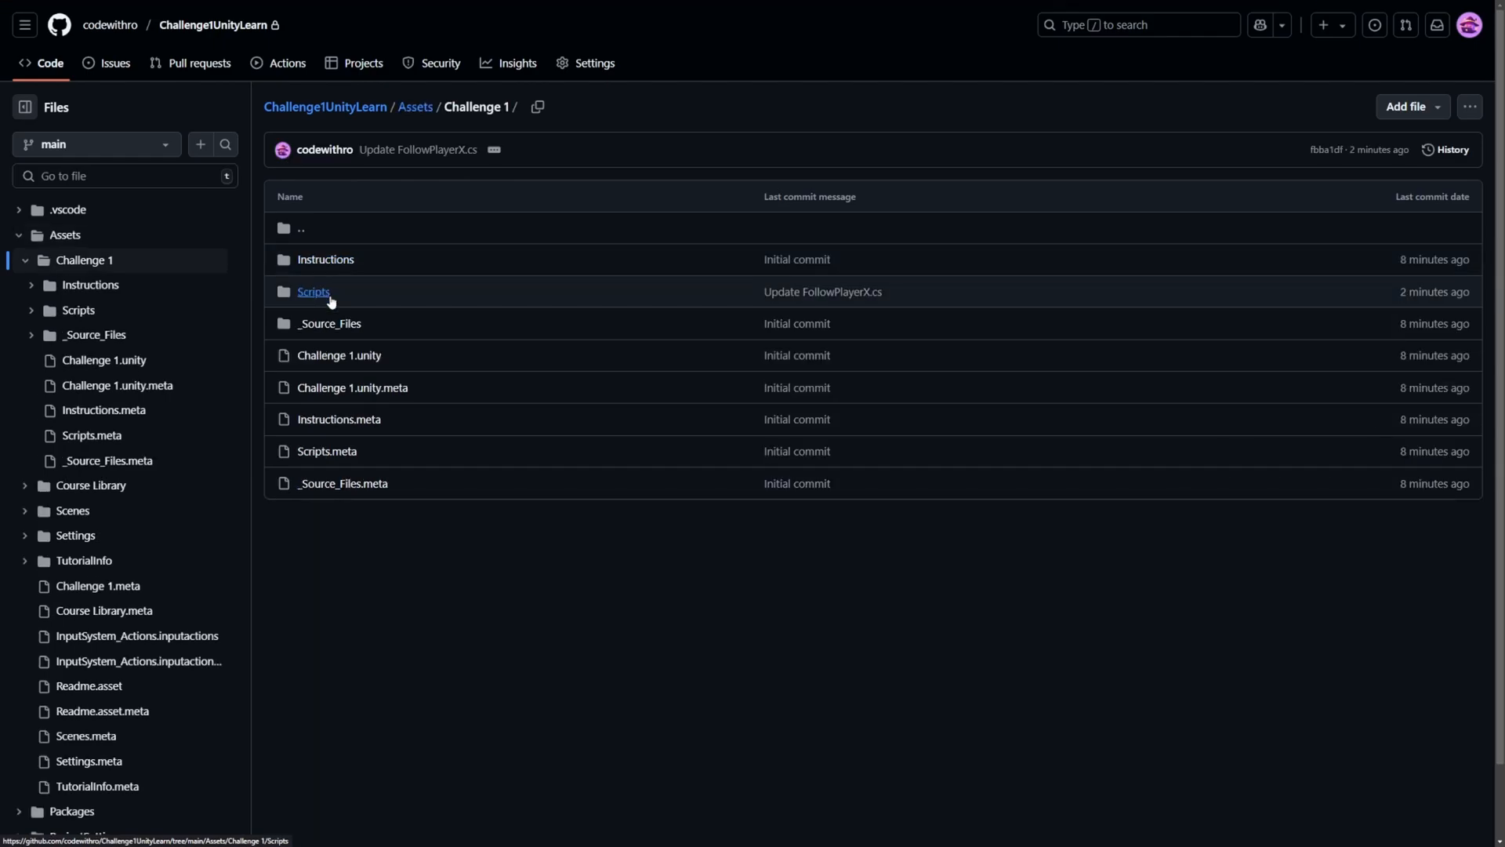
left_click(314, 292)
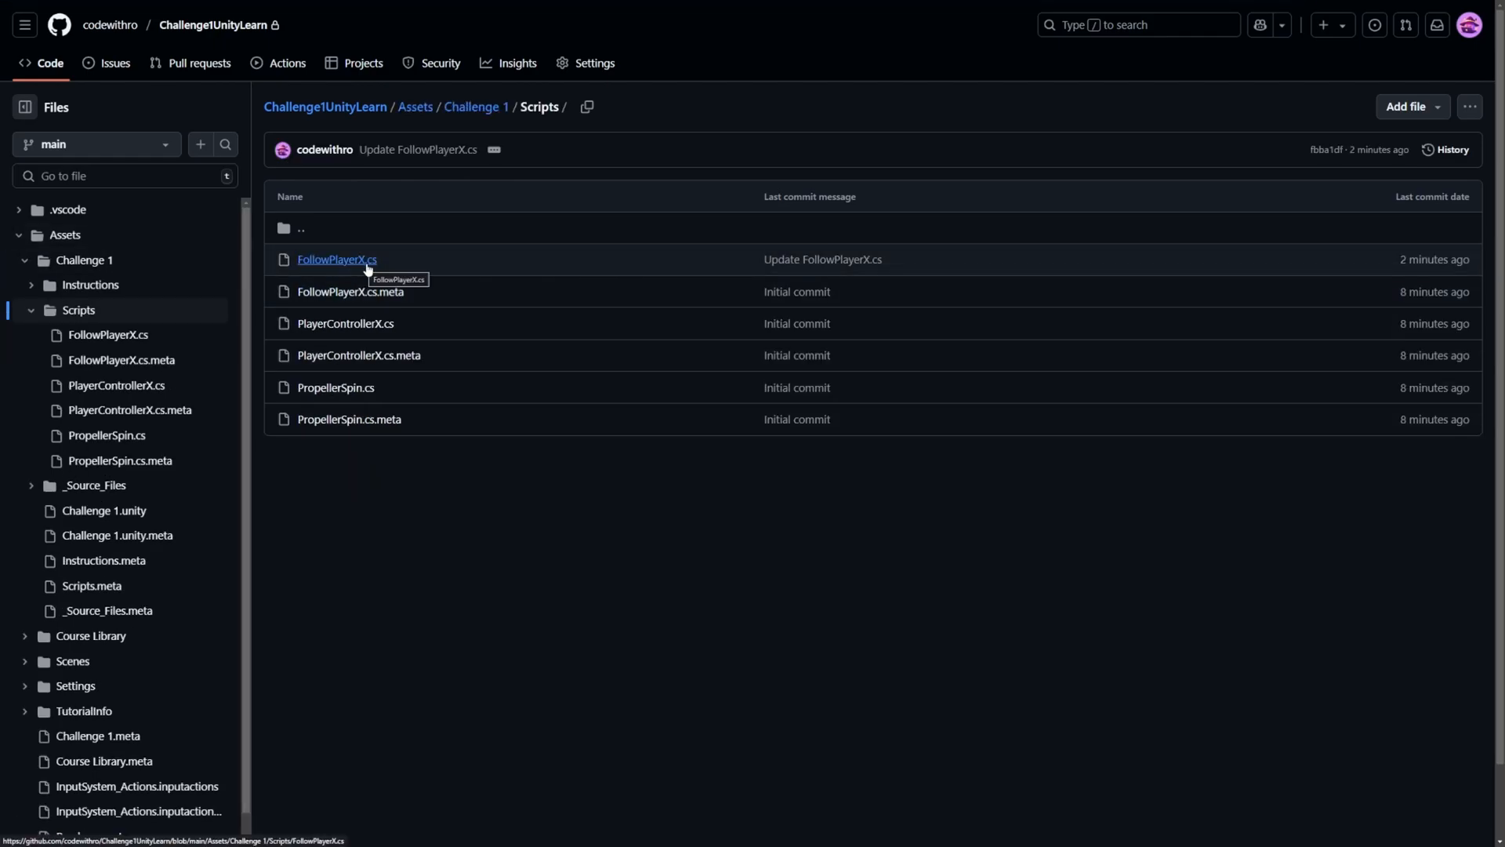
left_click(337, 260)
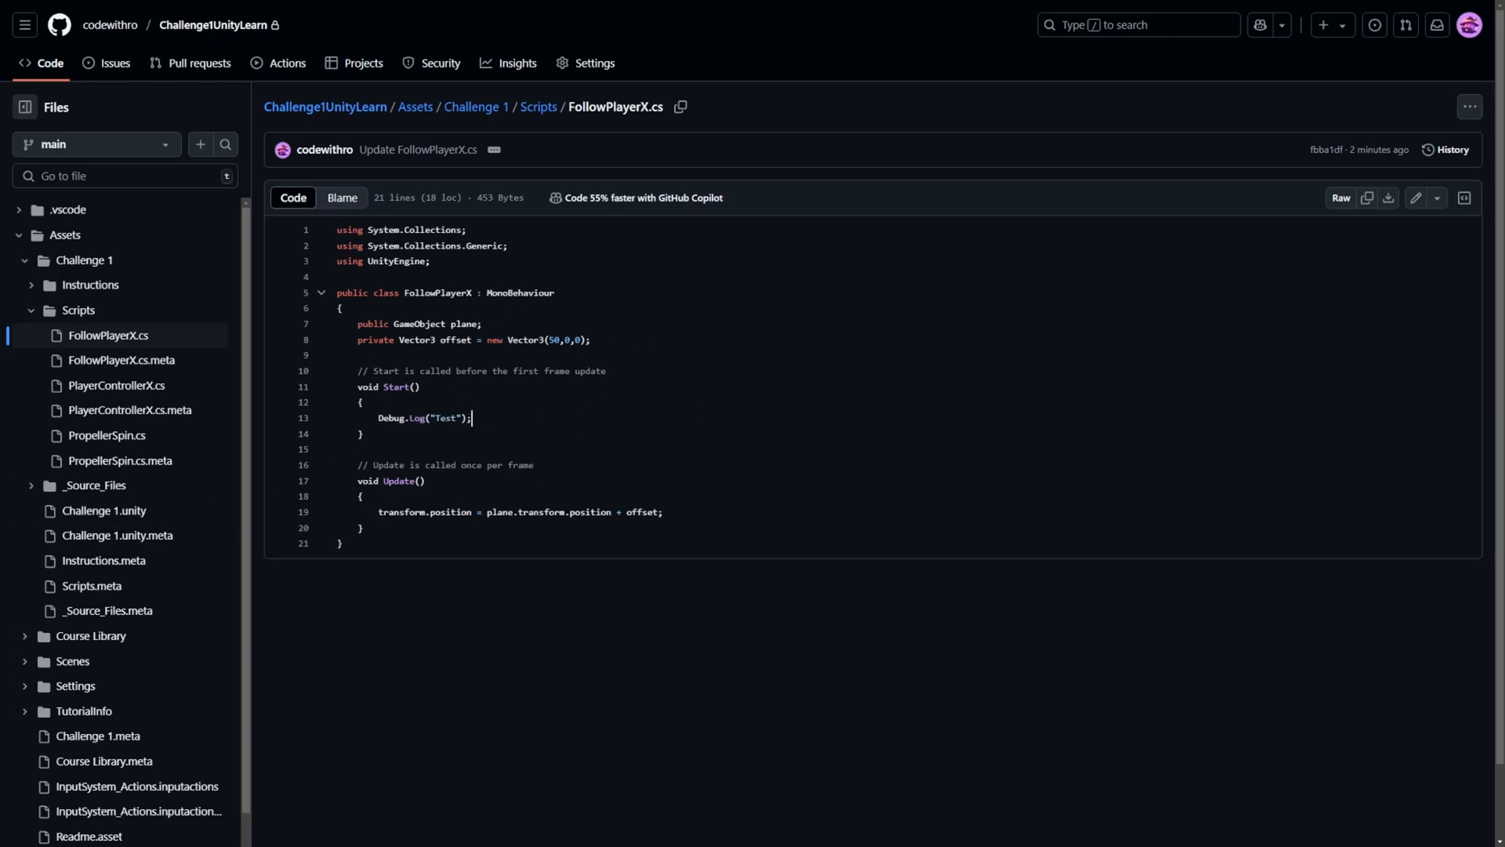
mouse_move(59, 569)
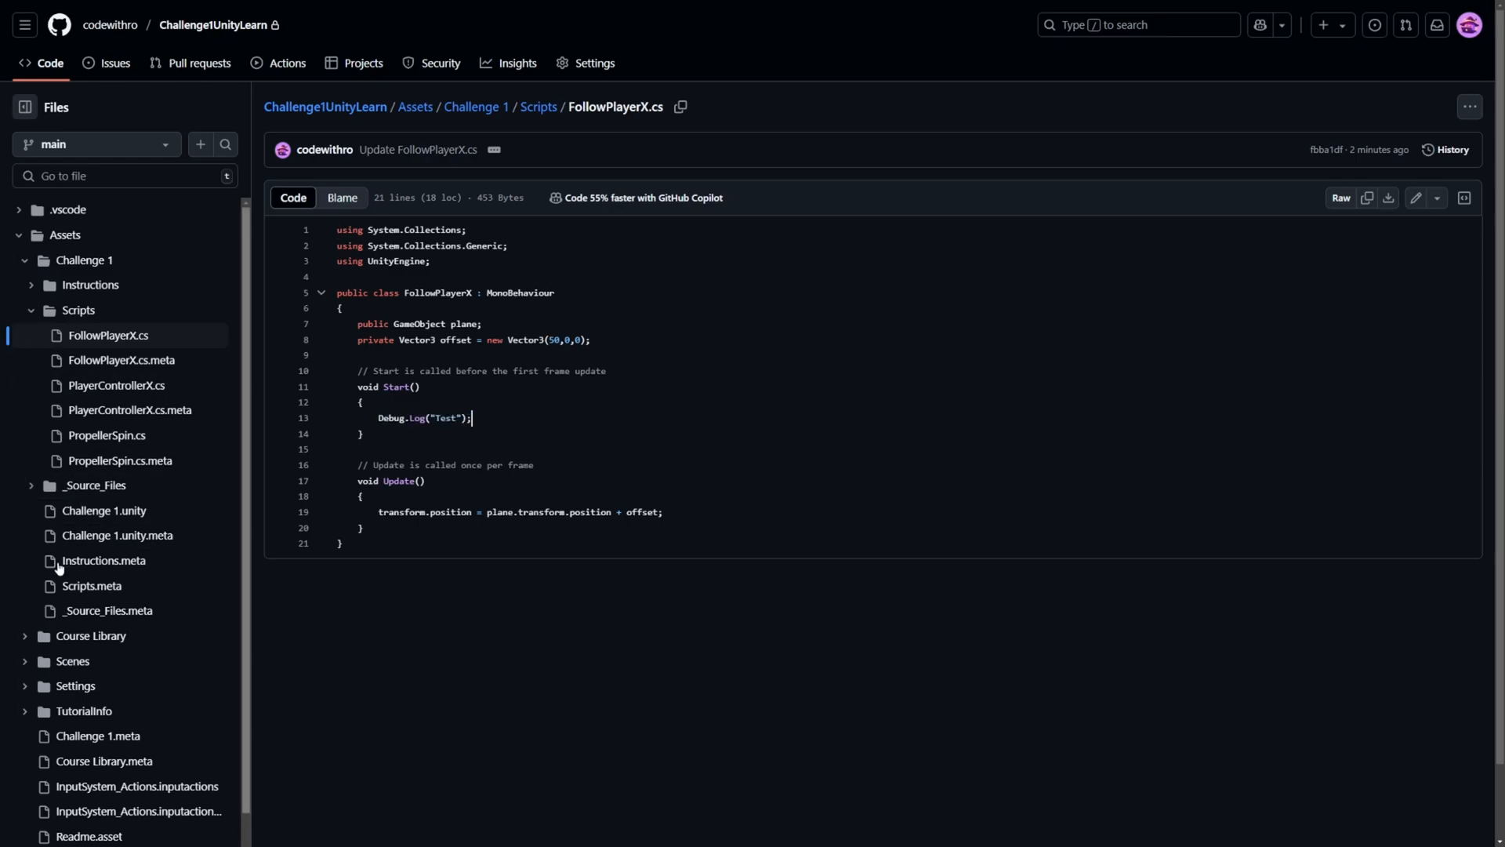